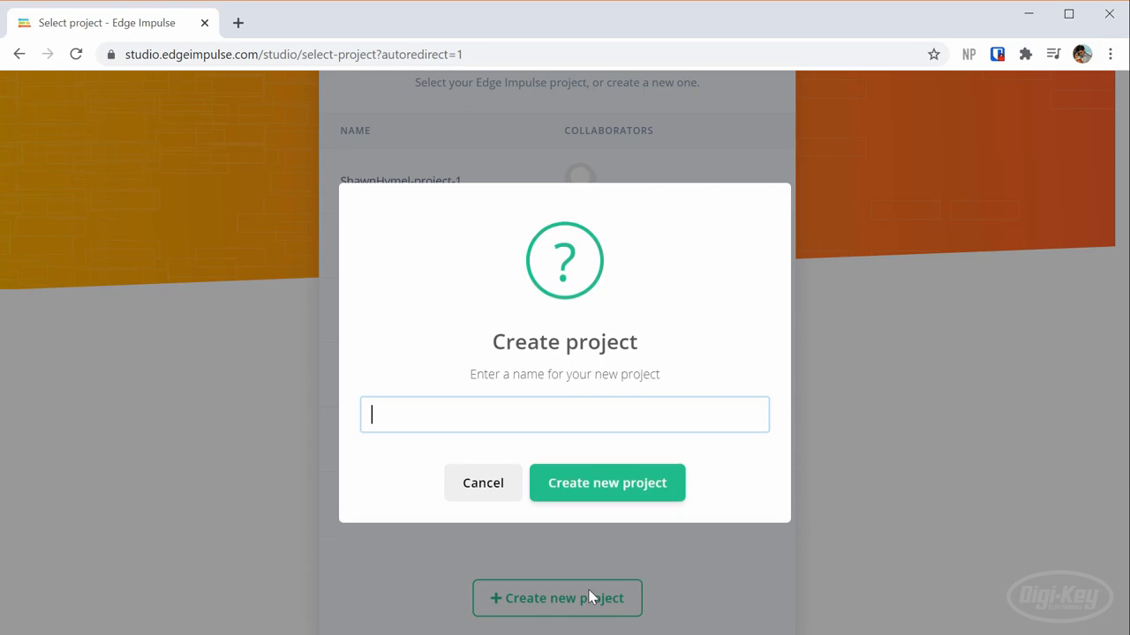
Open the lego-brick-finder project and upload the background and target images with an automatic train/test split
click(483, 482)
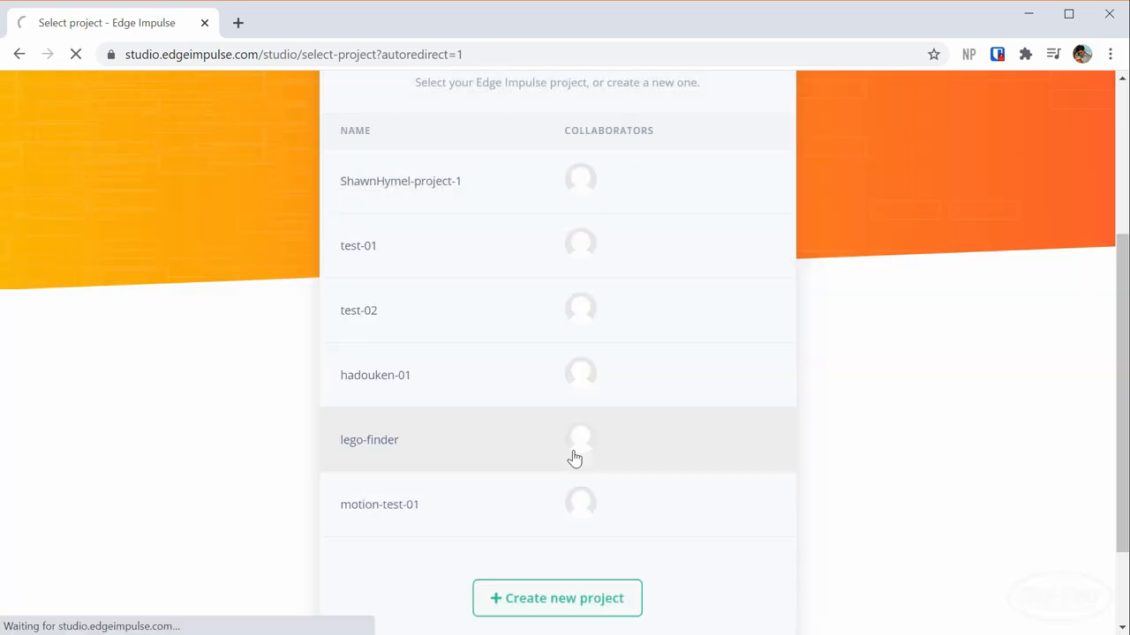
click(369, 440)
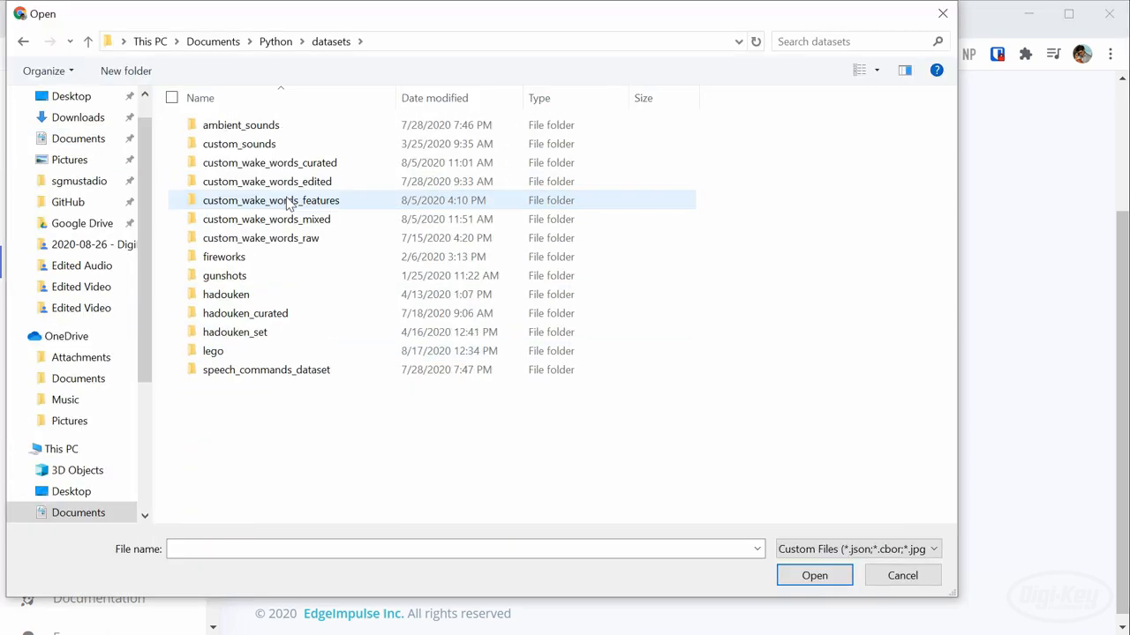
click(814, 574)
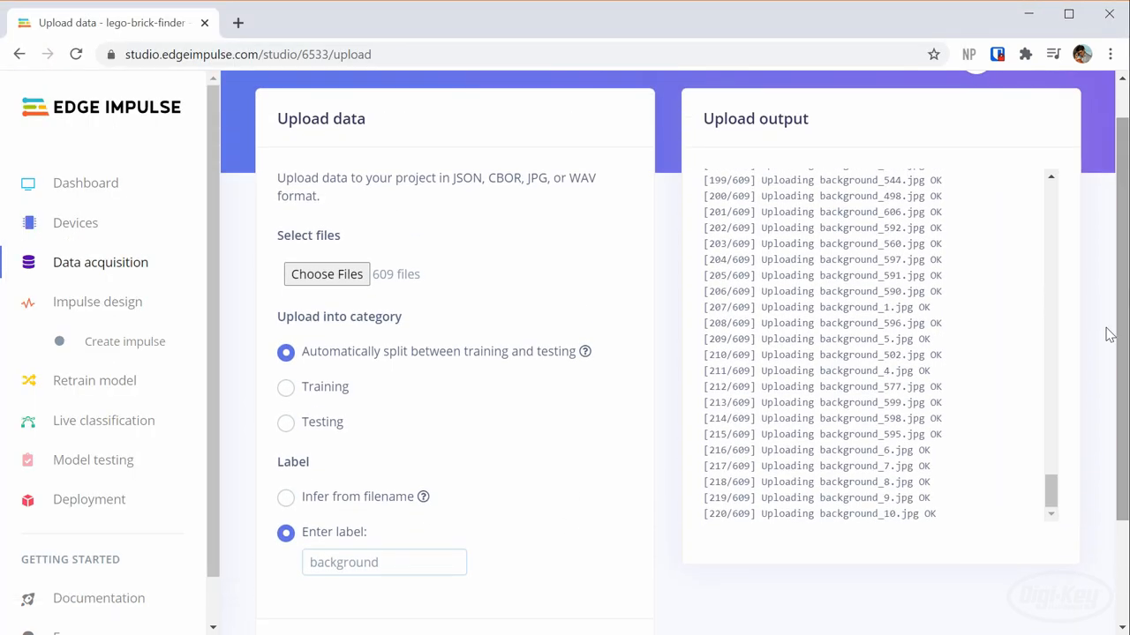
click(326, 273)
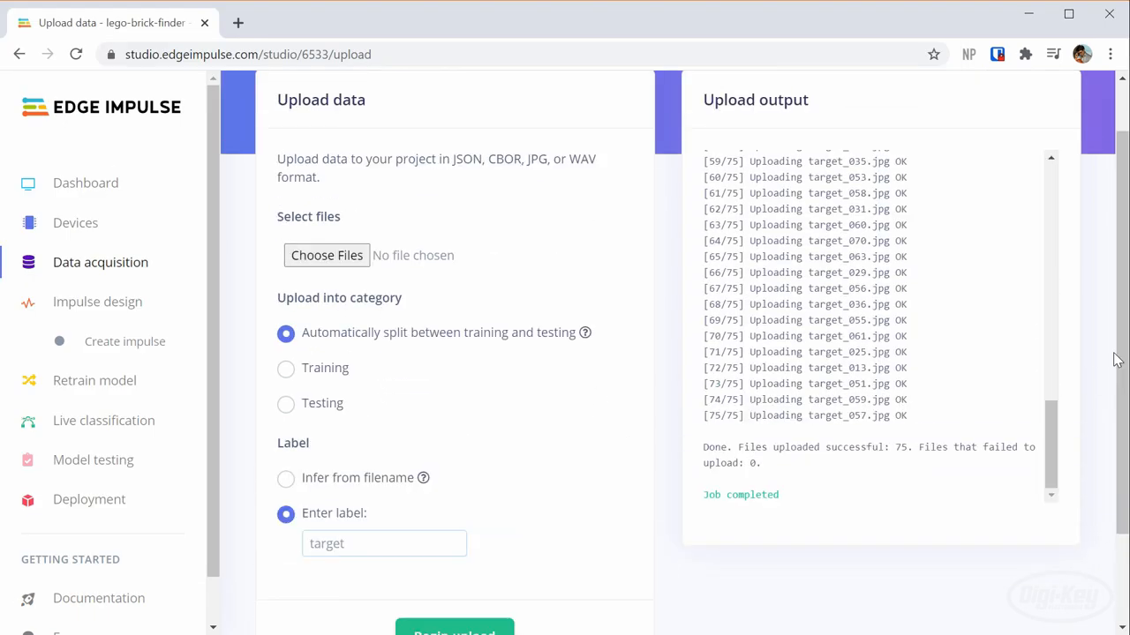
mouse_move(274, 354)
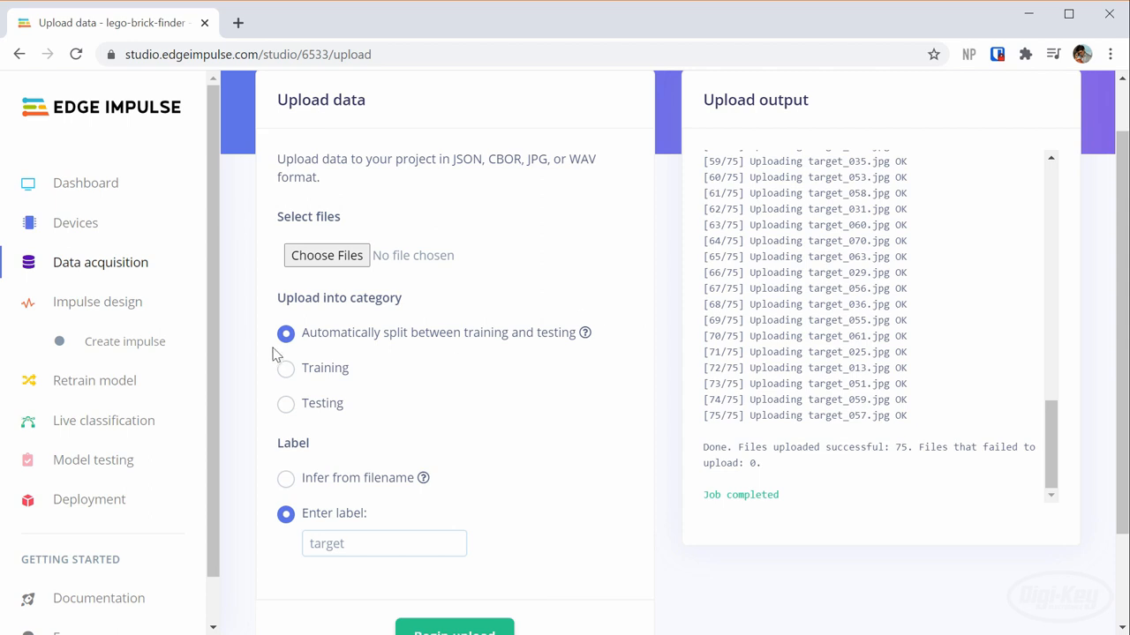
click(125, 341)
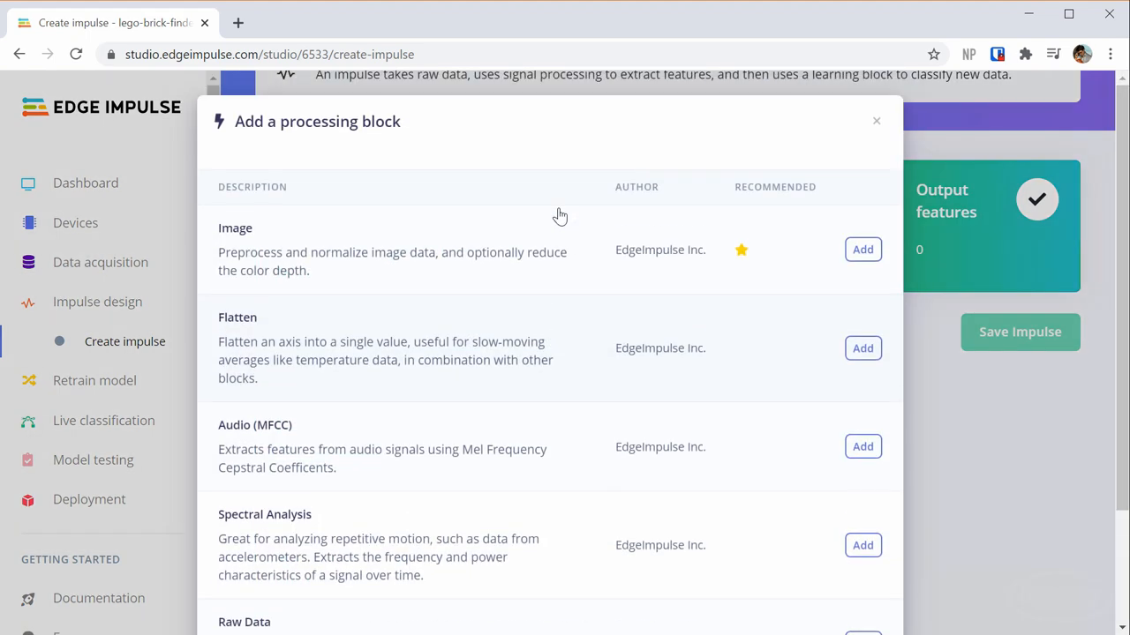
Add an Image processing block to the 32x32 impulse and save the impulse
click(862, 249)
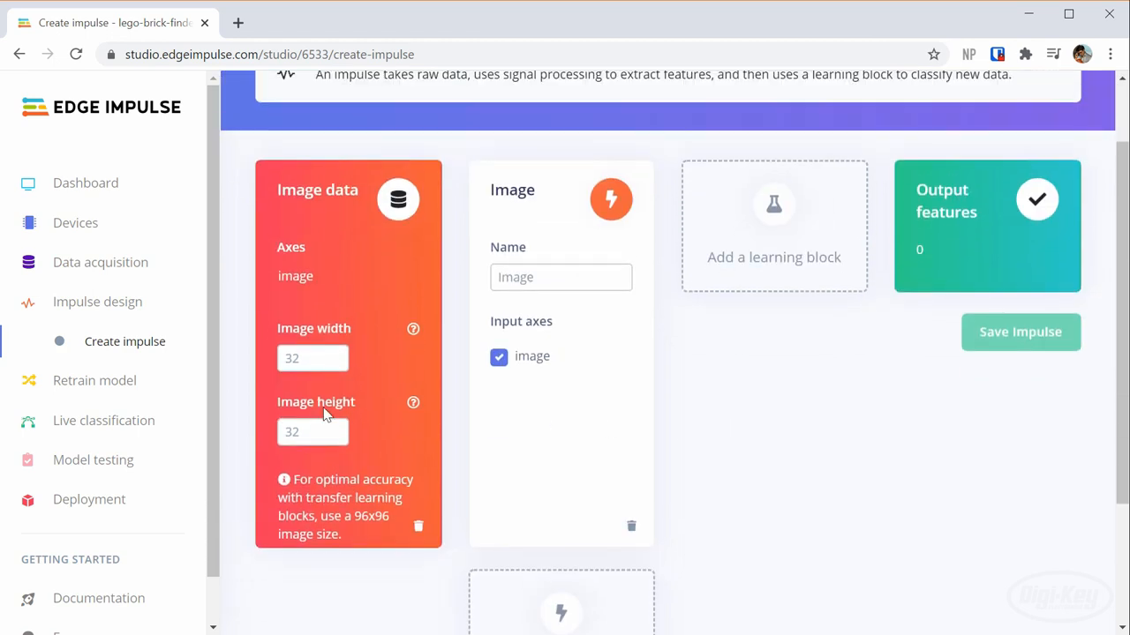
mouse_move(639, 271)
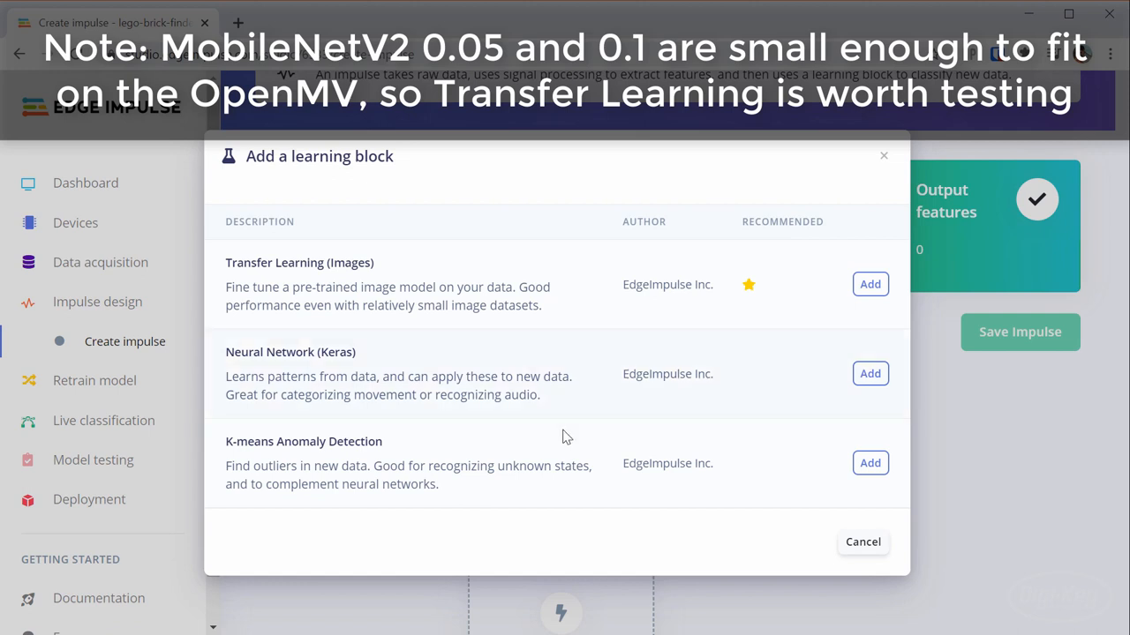
mouse_move(346, 256)
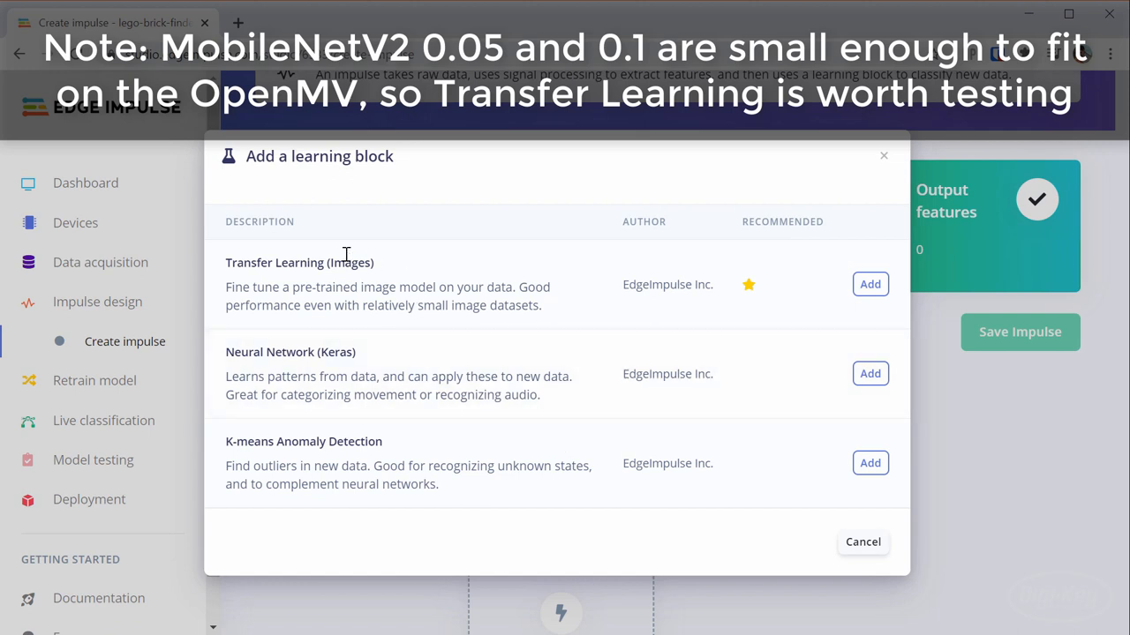
mouse_move(401, 299)
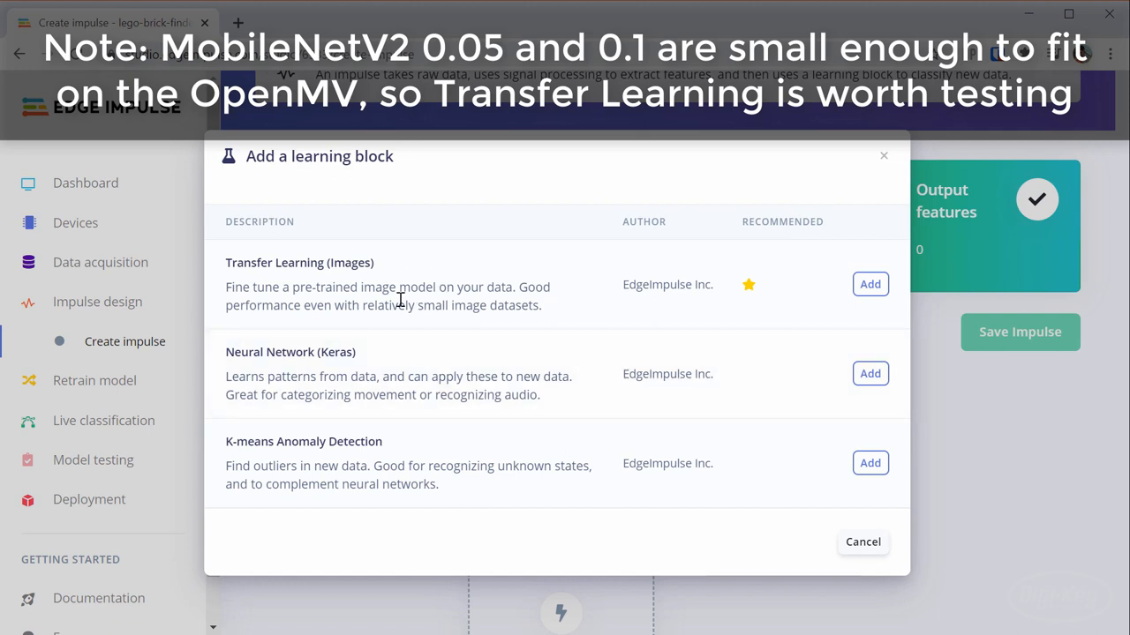
mouse_move(385, 387)
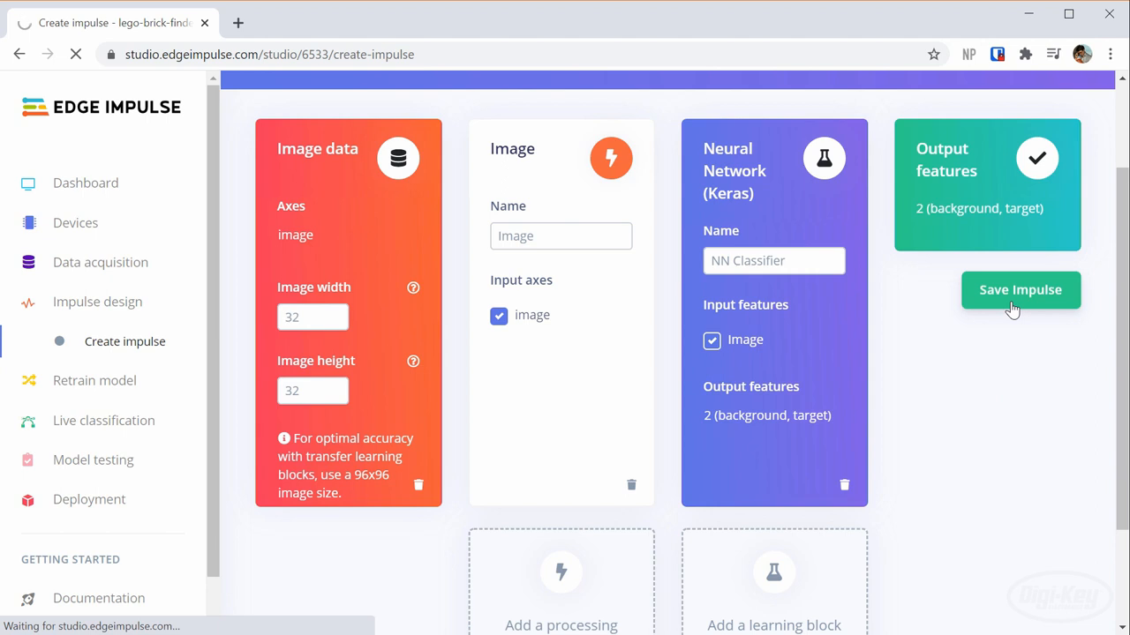
click(1021, 289)
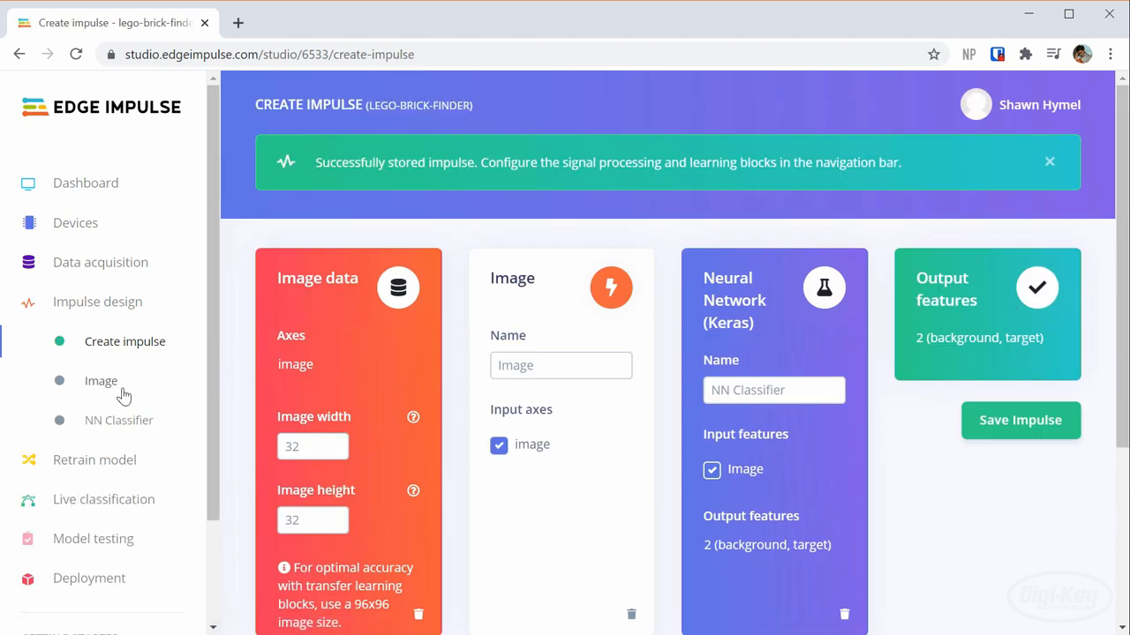
Generate Image features for the 549 training items and view the background/target feature clusters
click(100, 381)
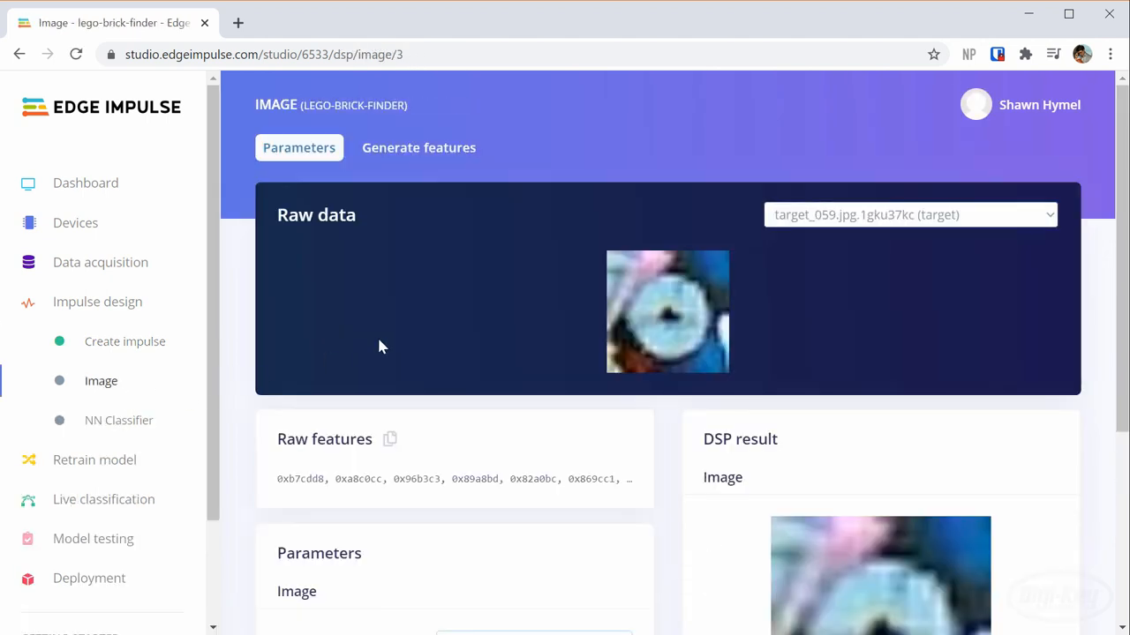
click(419, 147)
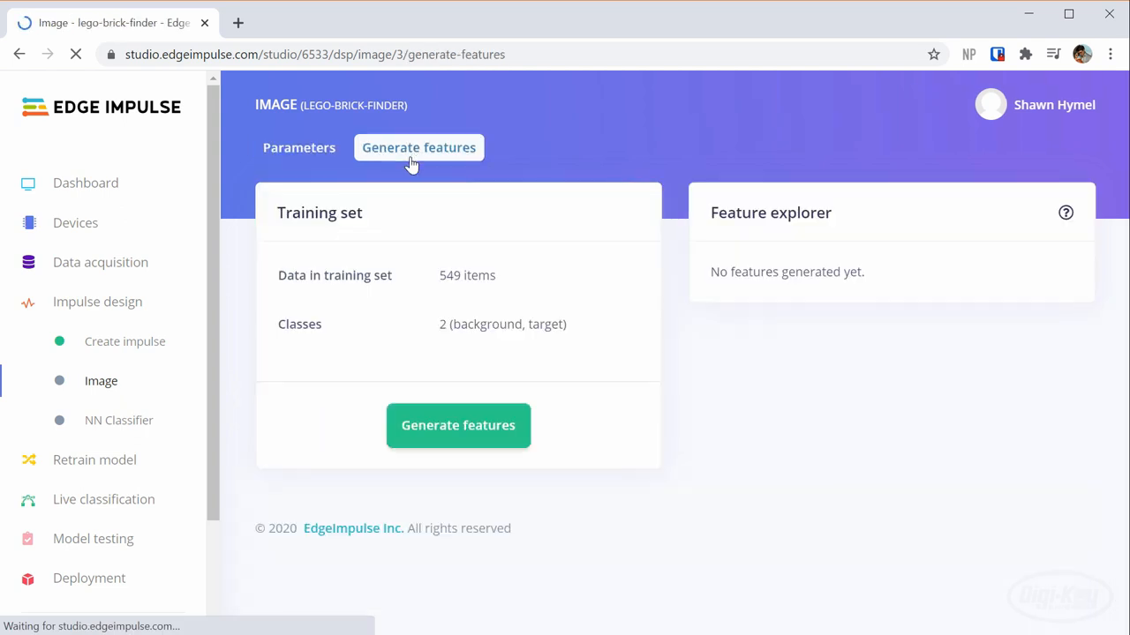
click(458, 425)
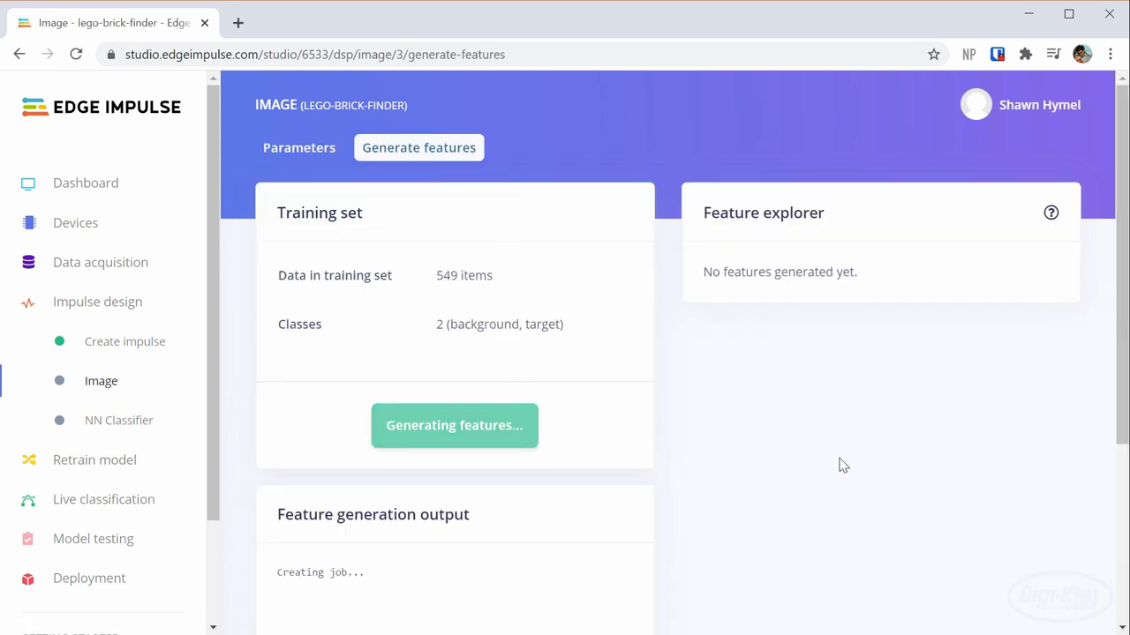
scroll(down, 3)
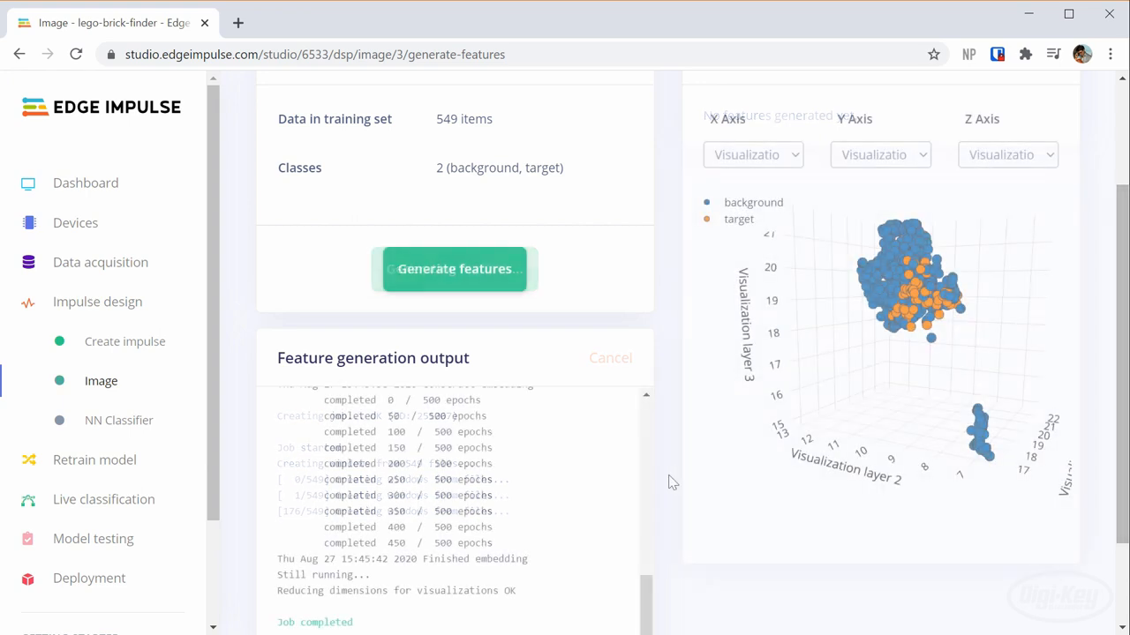
click(118, 420)
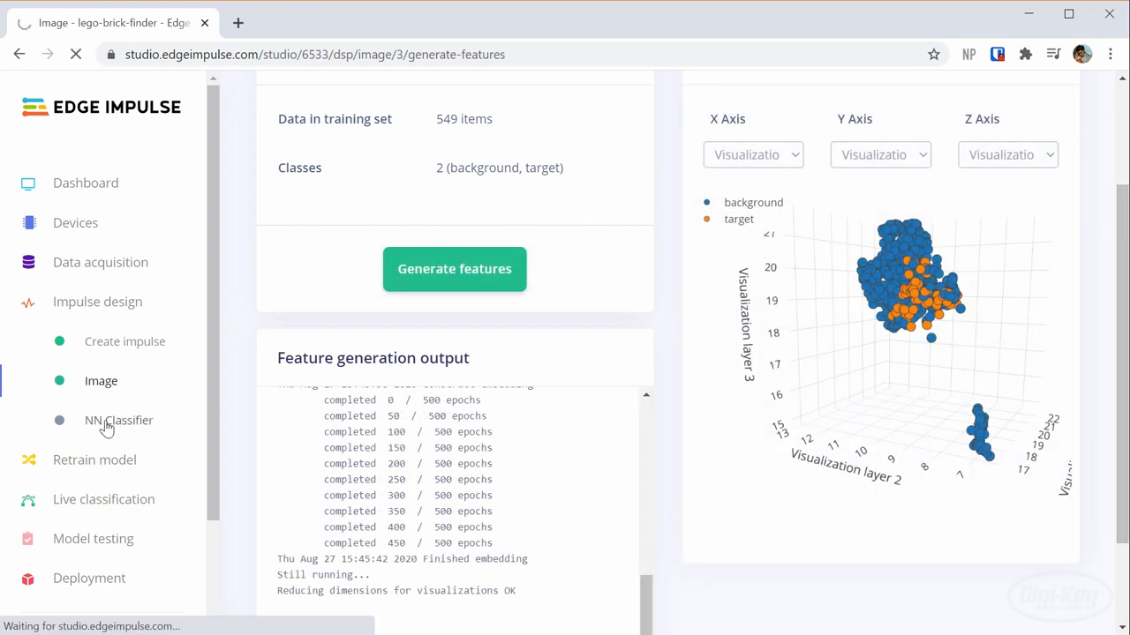
Set the first convolution layer of the neural network classifier to 16 filters
click(118, 420)
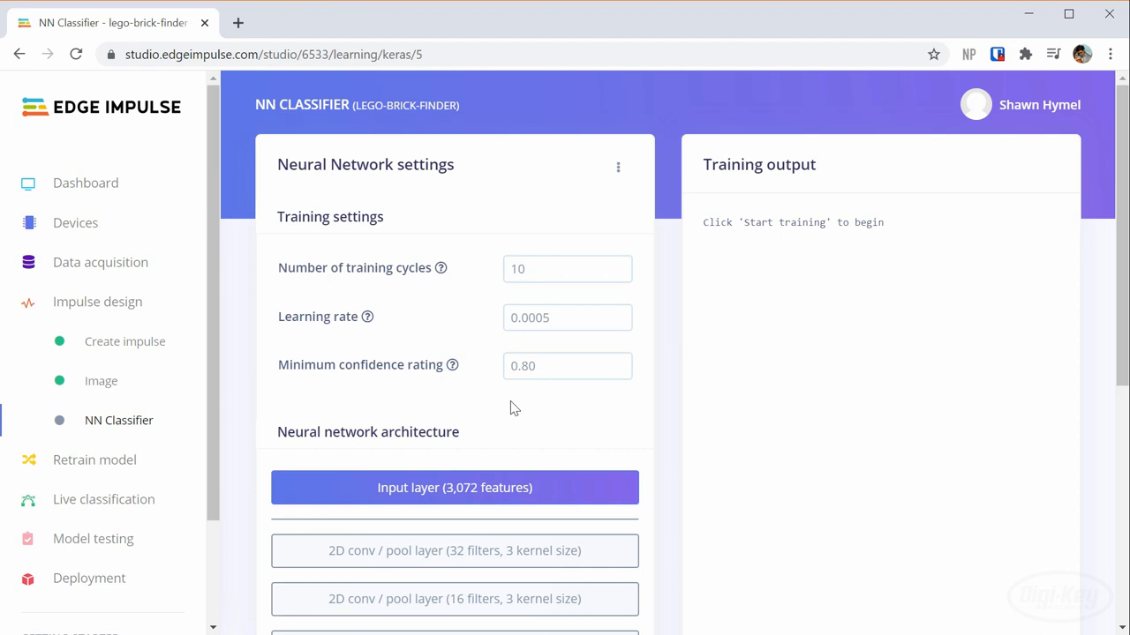
scroll(down, 3)
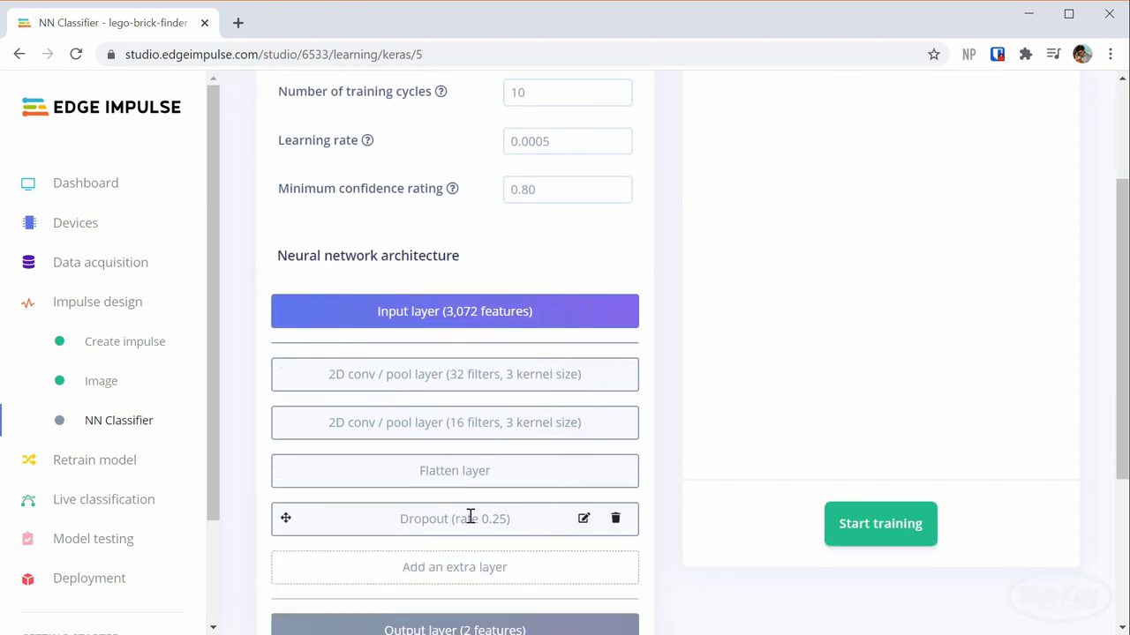
mouse_move(521, 375)
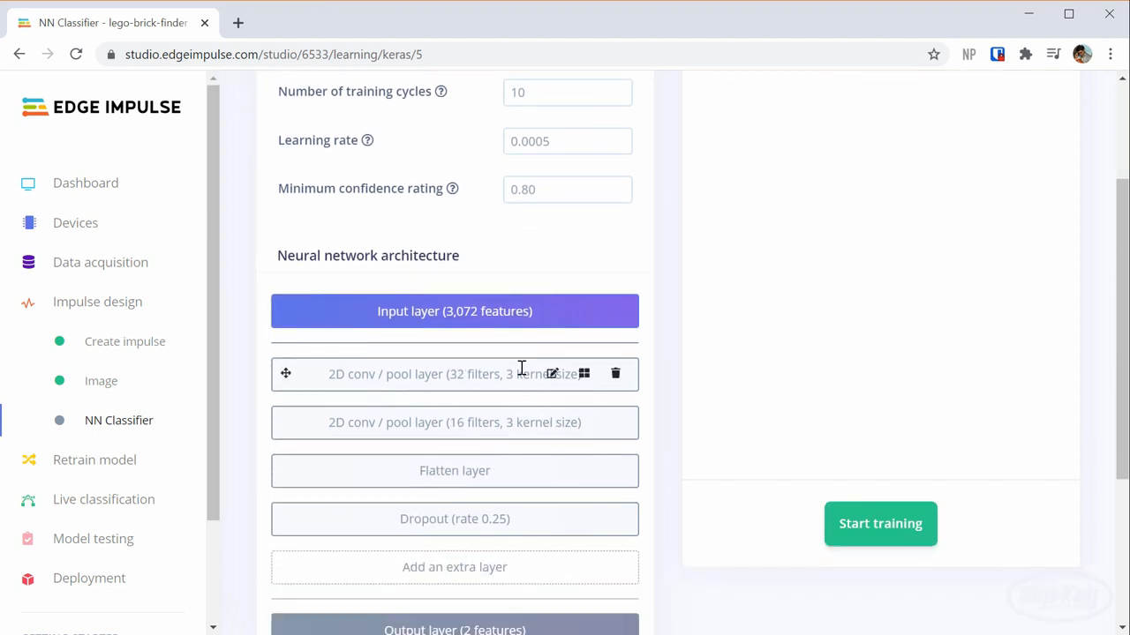
mouse_move(551, 374)
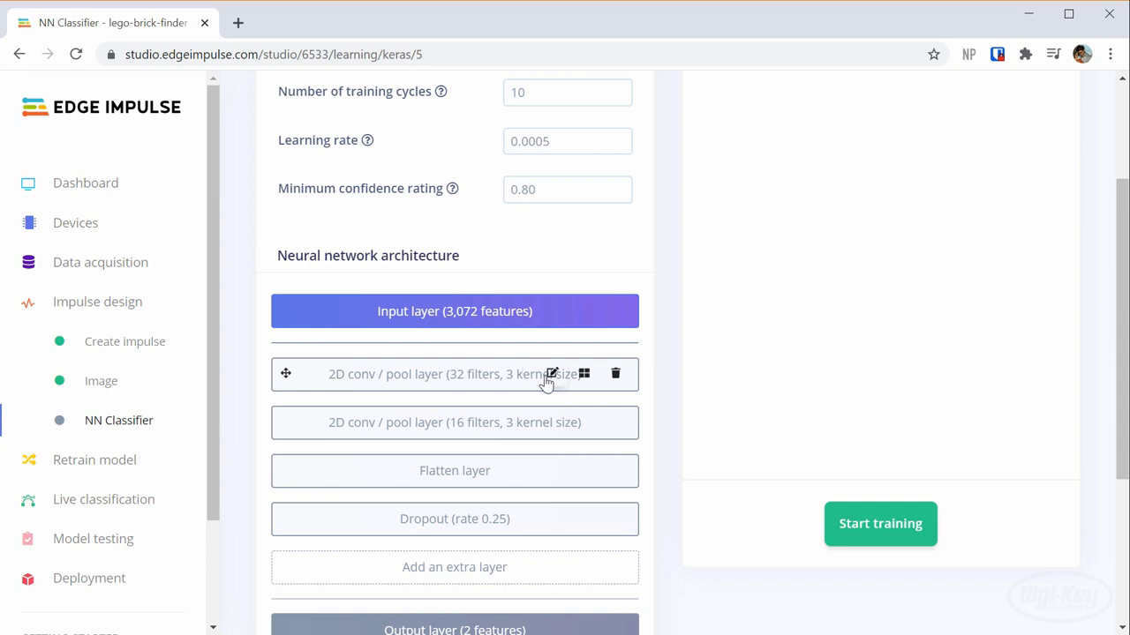
click(552, 375)
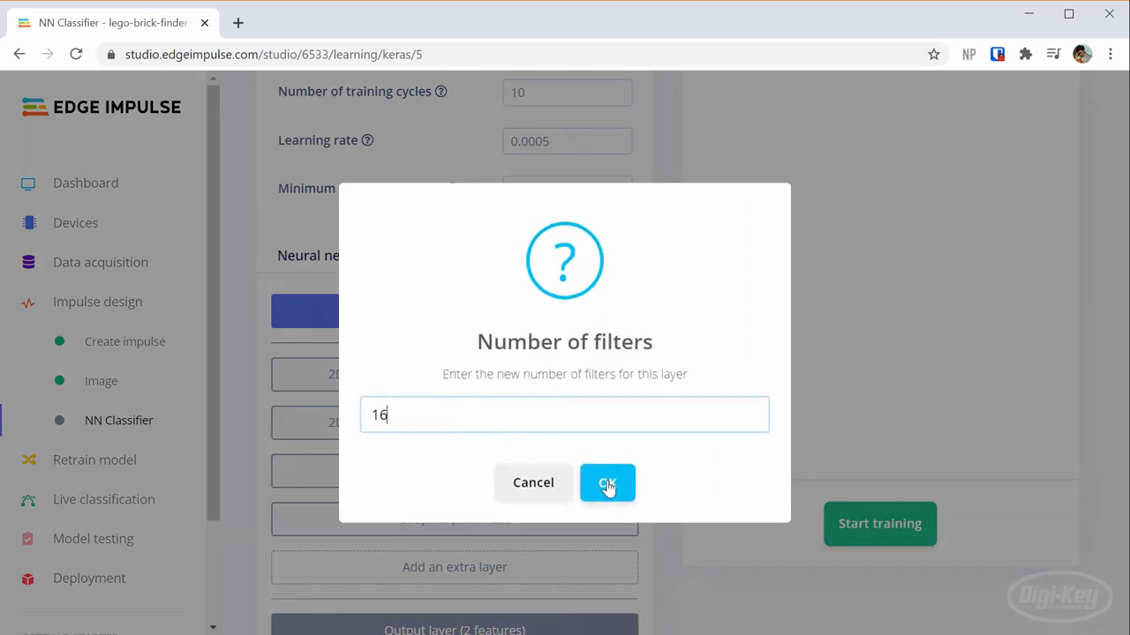
click(607, 483)
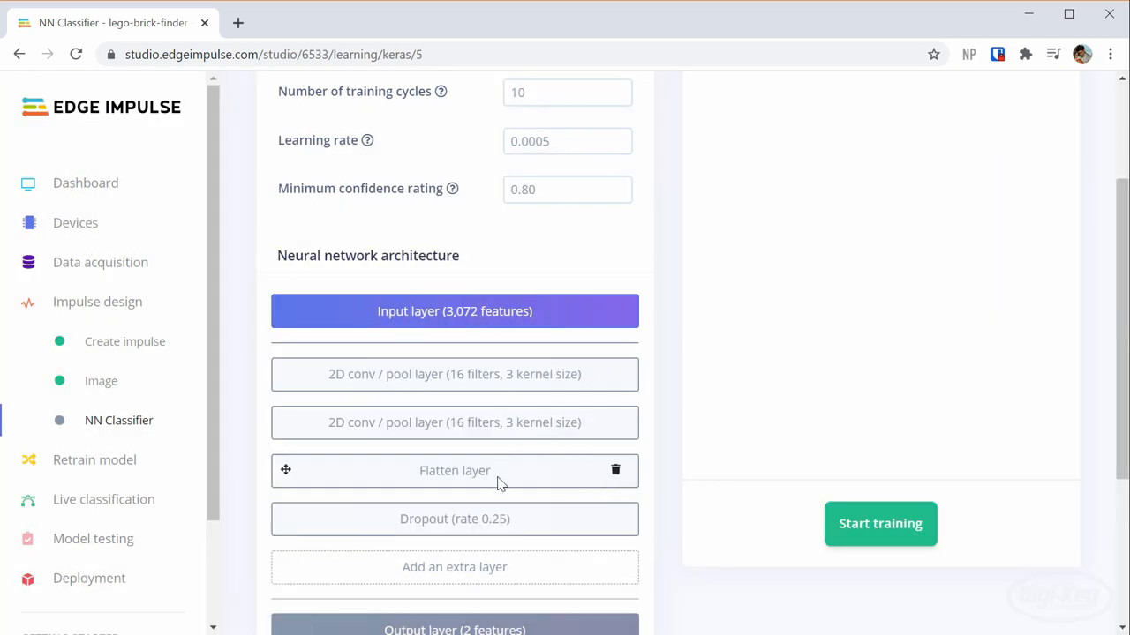
Review the Last training performance panel showing 95.5% accuracy and the confusion matrix
scroll(down, 3)
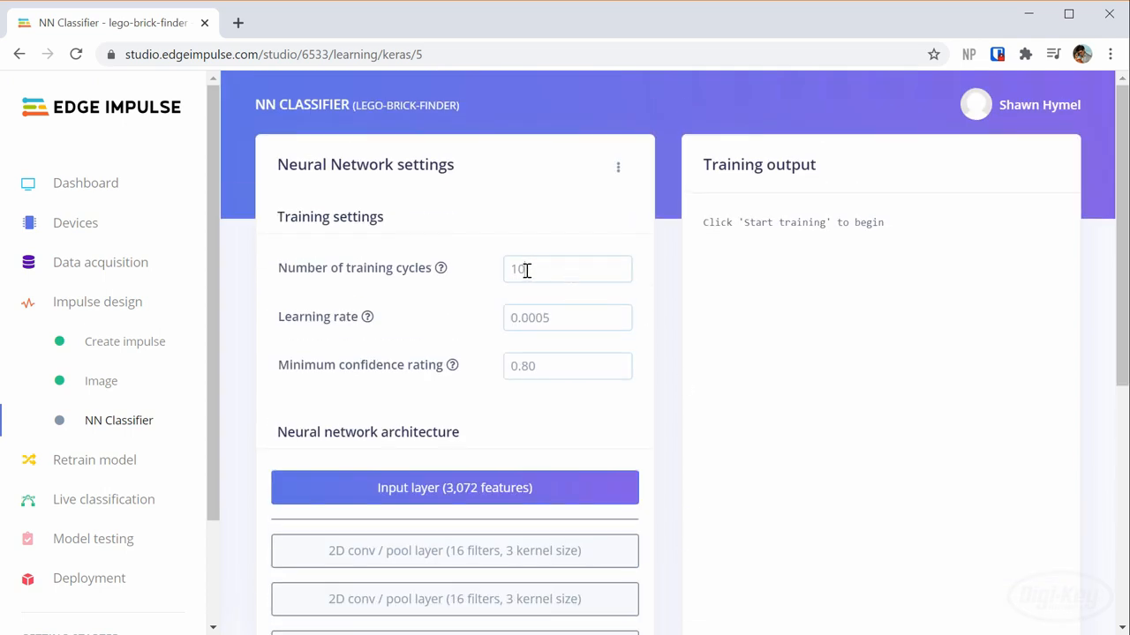
scroll(down, 3)
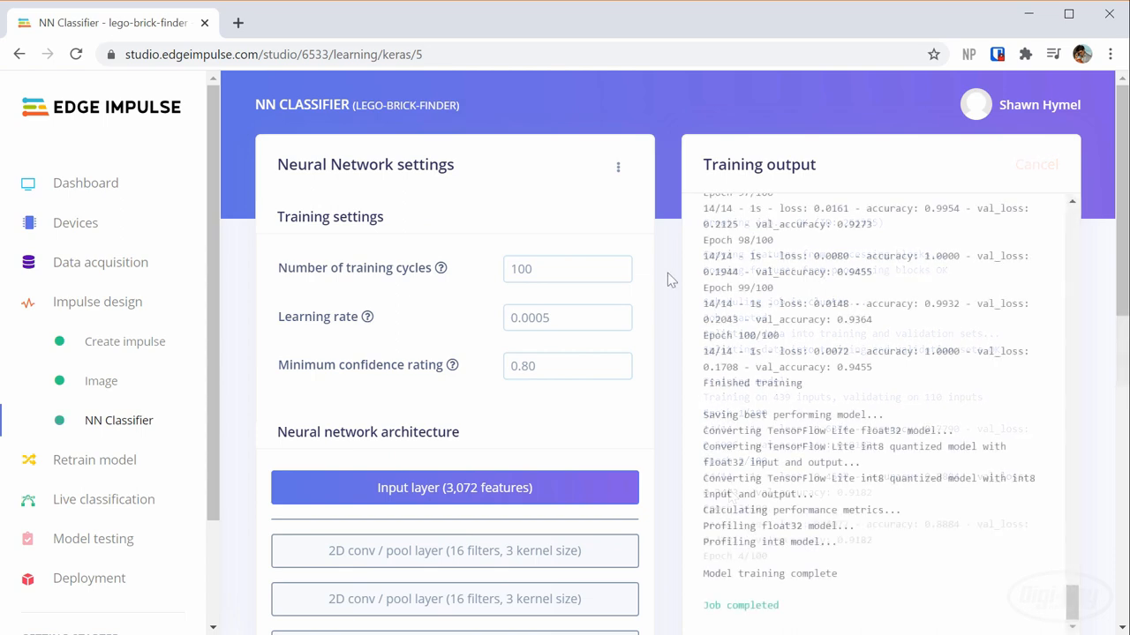
scroll(down, 3)
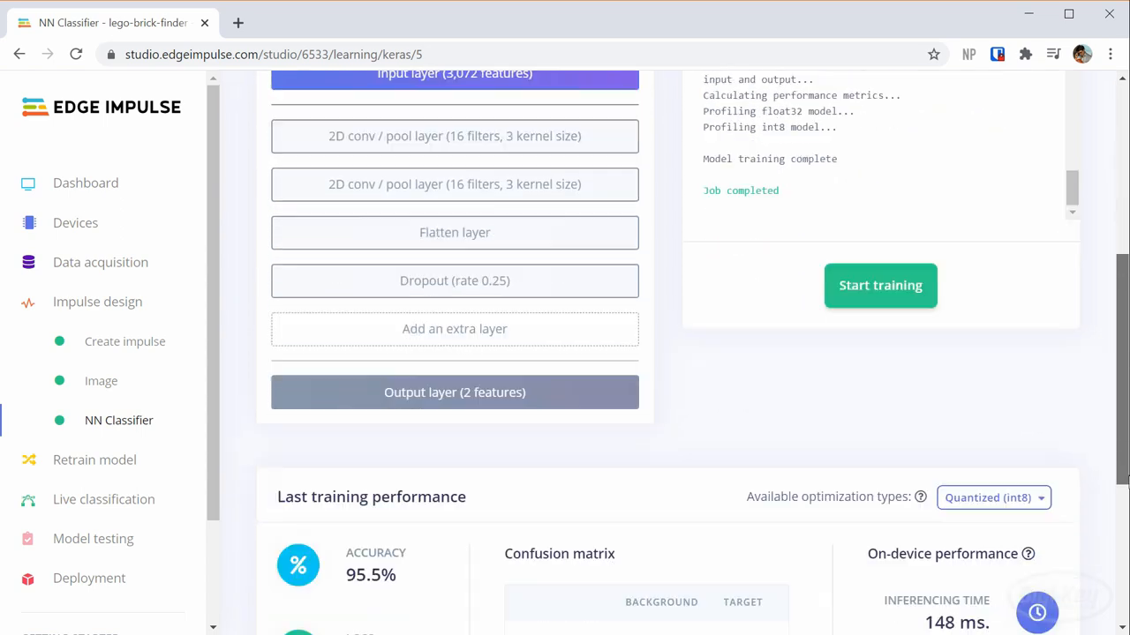
scroll(down, 3)
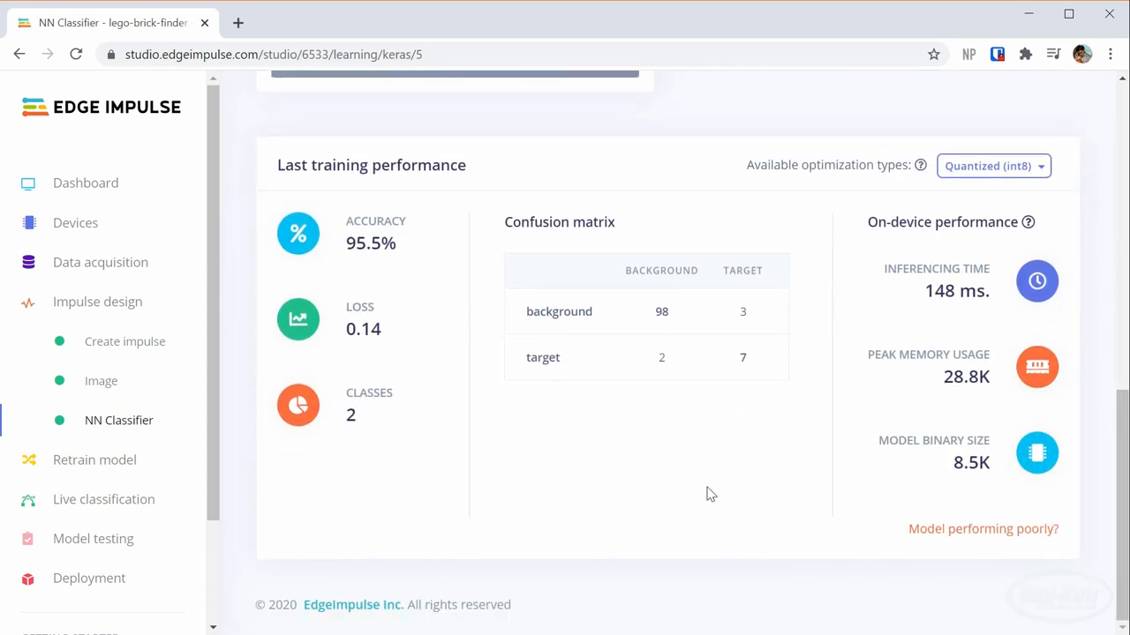
mouse_move(433, 238)
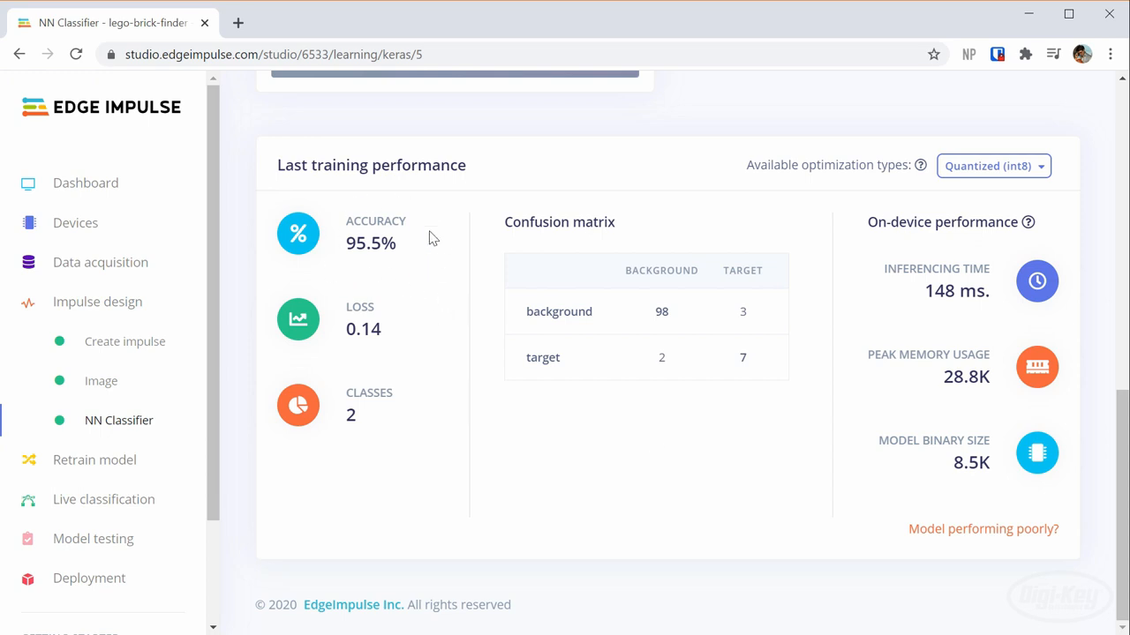
mouse_move(514, 318)
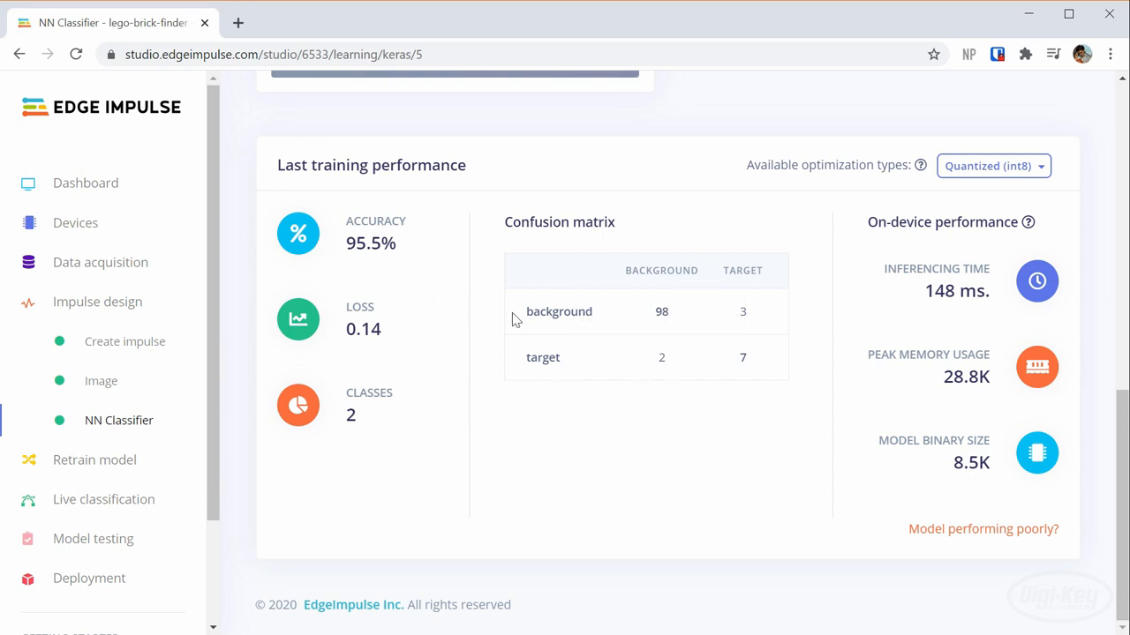
mouse_move(743, 361)
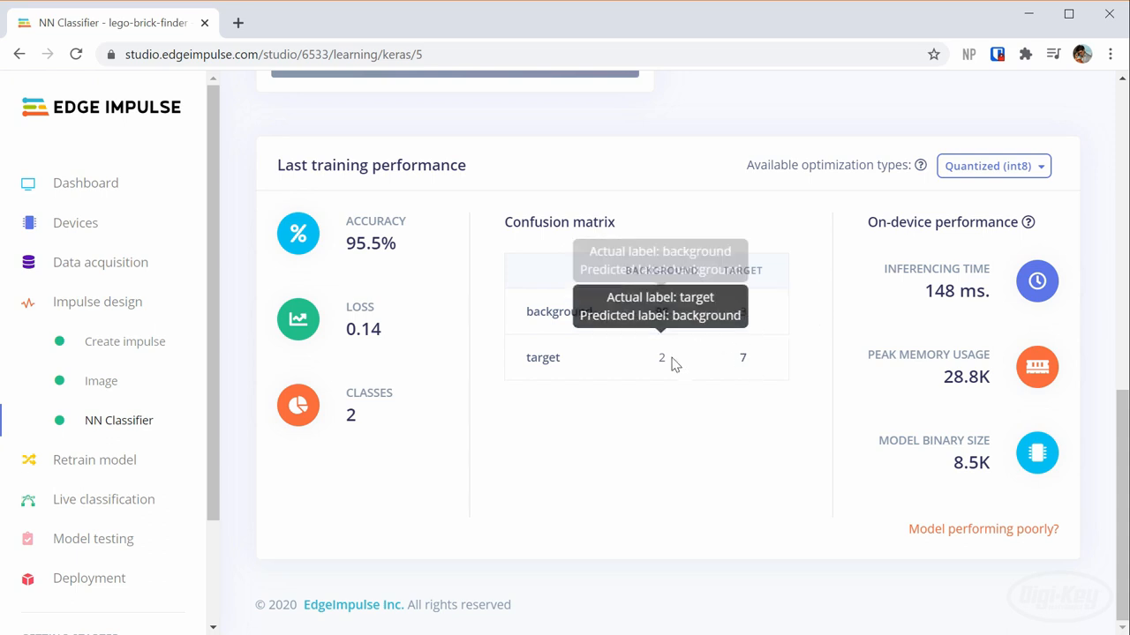
mouse_move(93, 538)
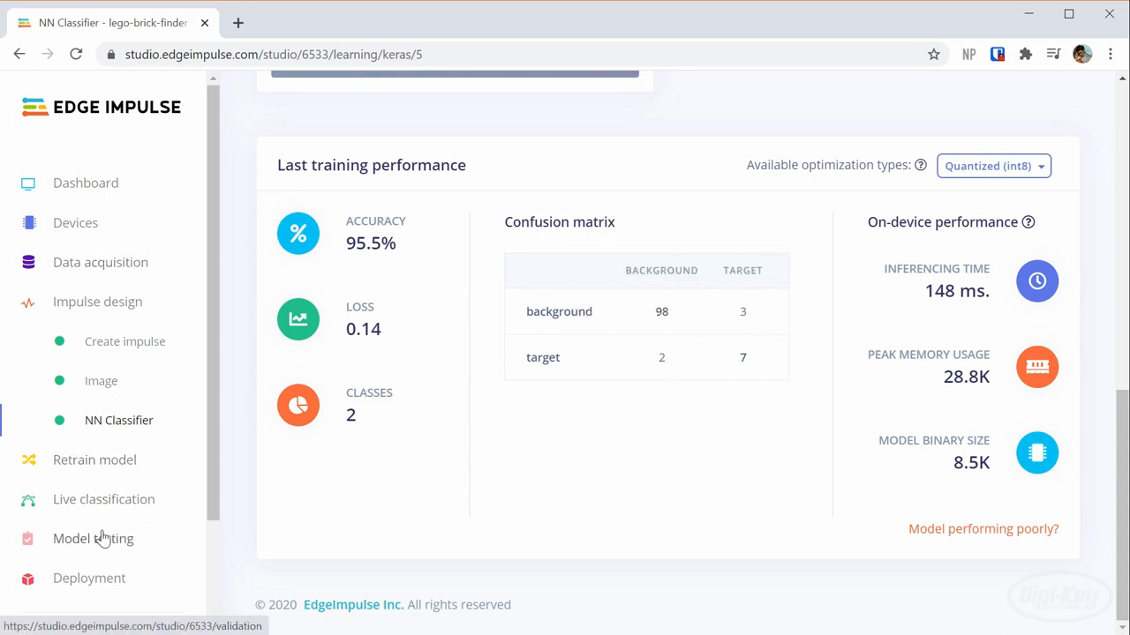
Classify all 135 test samples, scoring 95.56% with one target misclassified as background
click(92, 538)
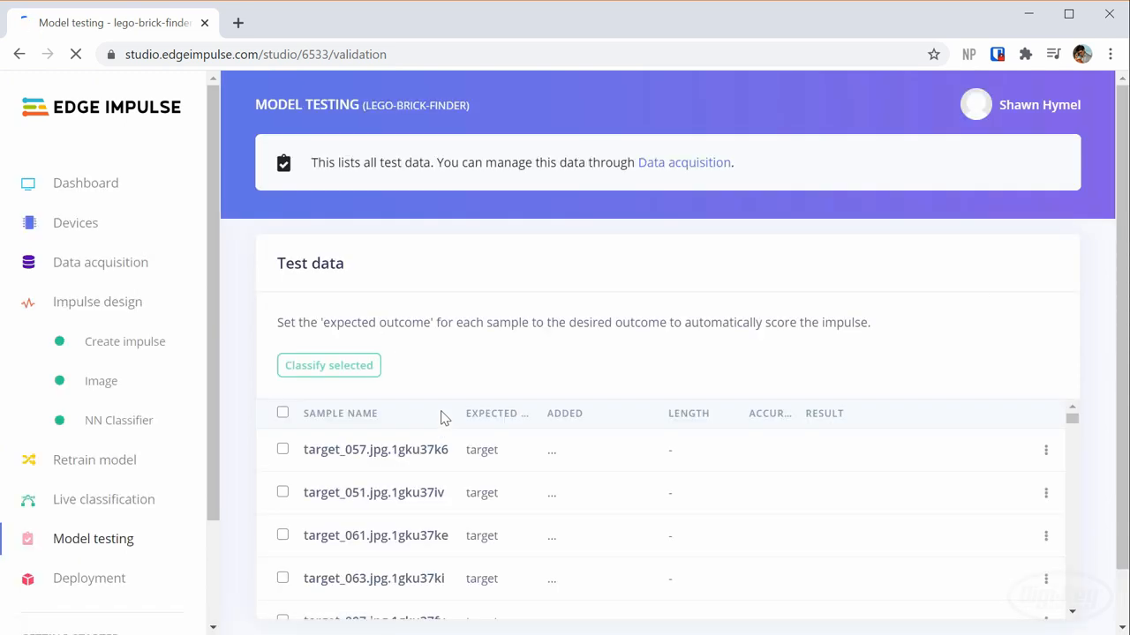
click(329, 365)
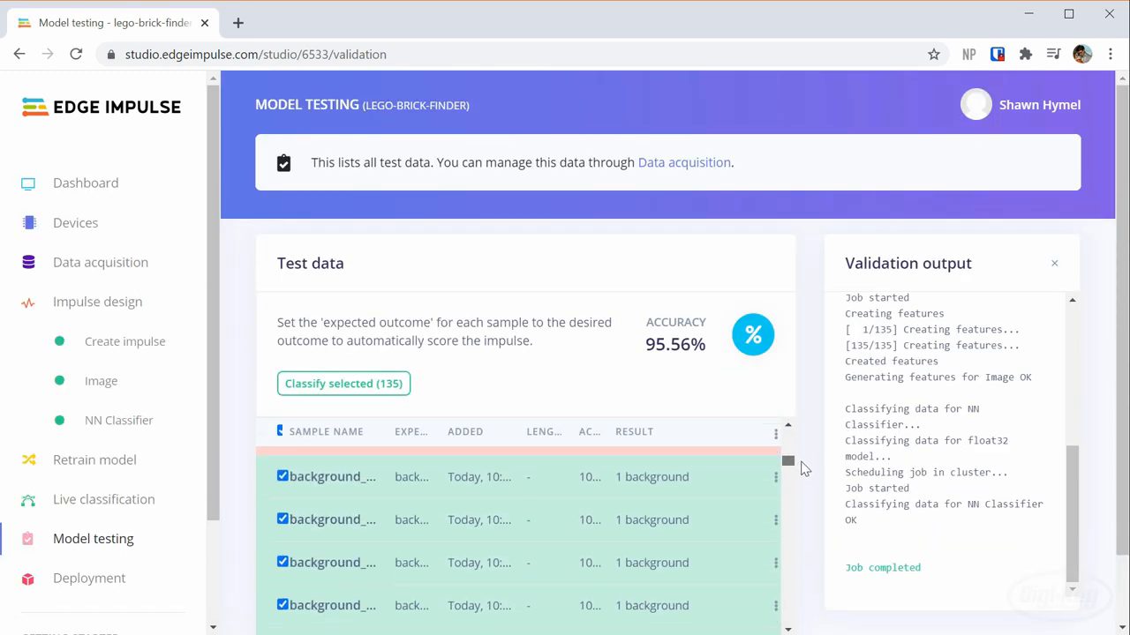
scroll(down, 3)
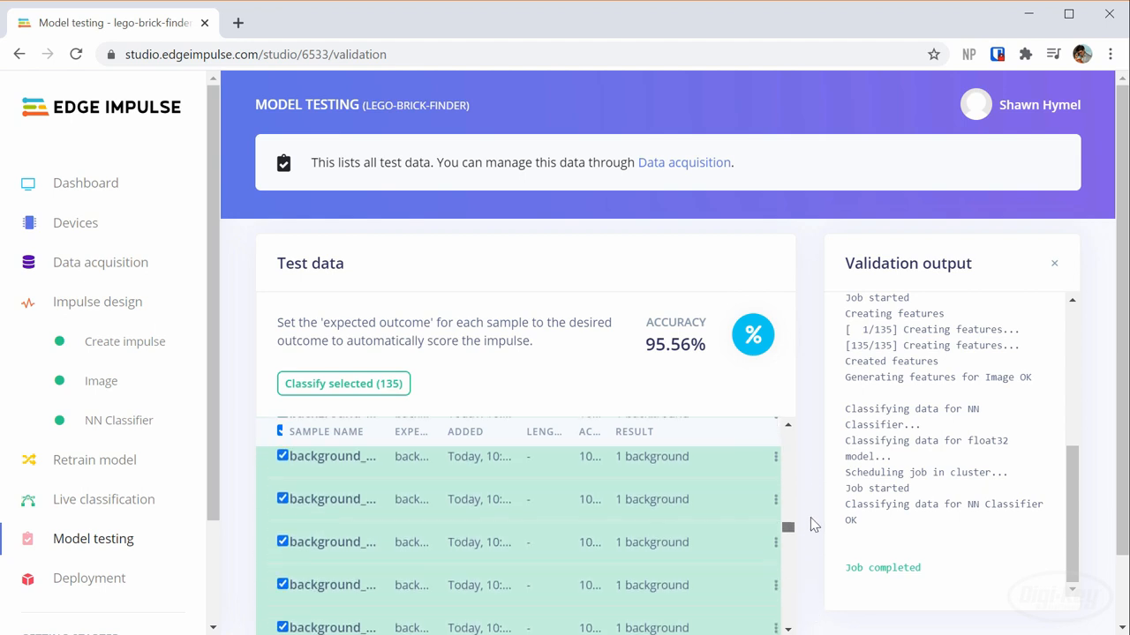
scroll(down, 3)
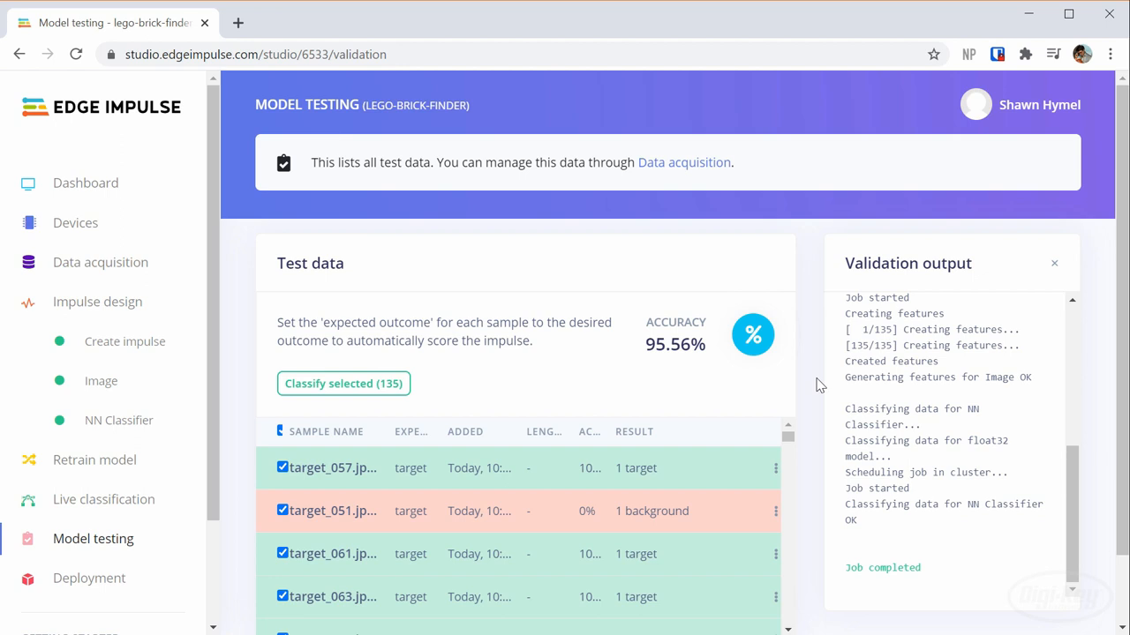
click(89, 578)
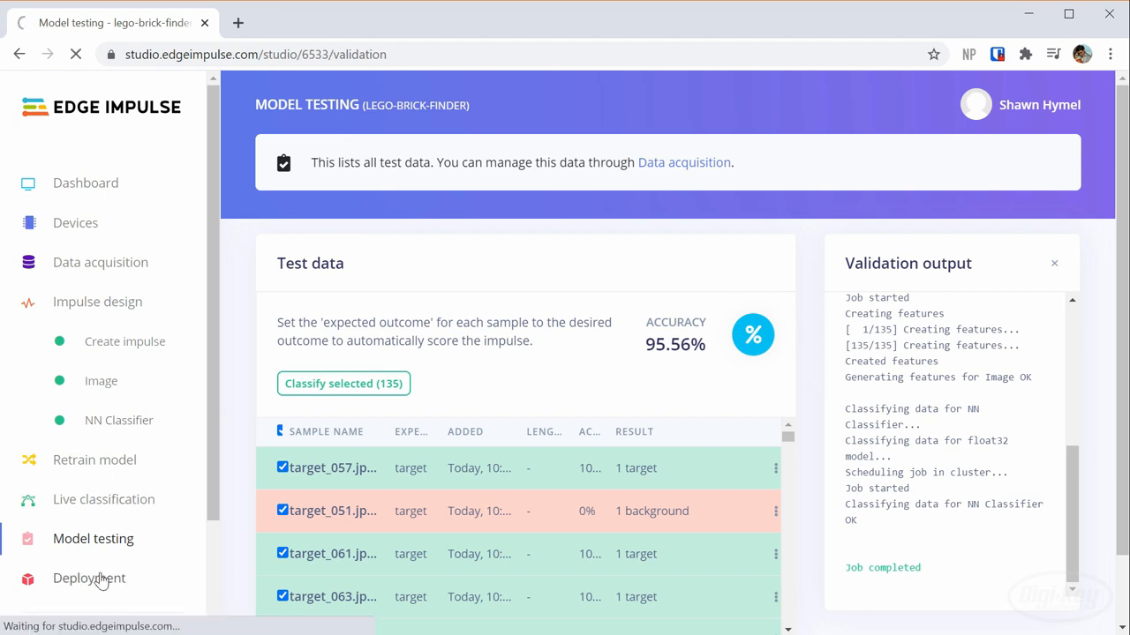
Build the model as an OpenMV library and download the zip
click(89, 578)
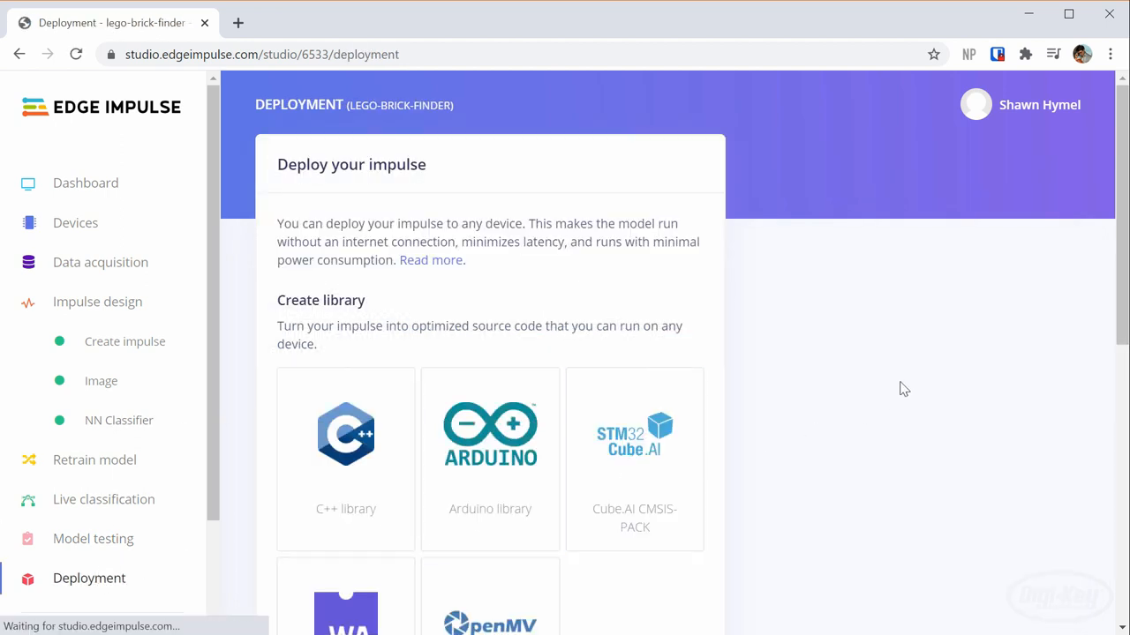
scroll(down, 3)
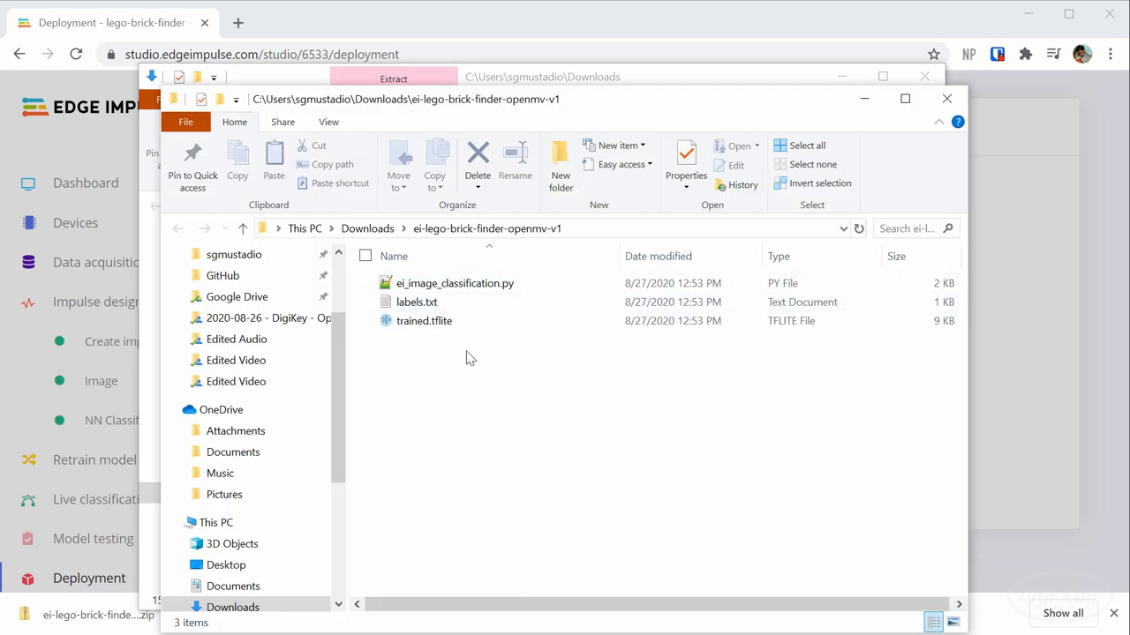
Copy labels.txt and trained.tflite onto SD_CARD (F:), then open ei_image_classification.py
click(423, 320)
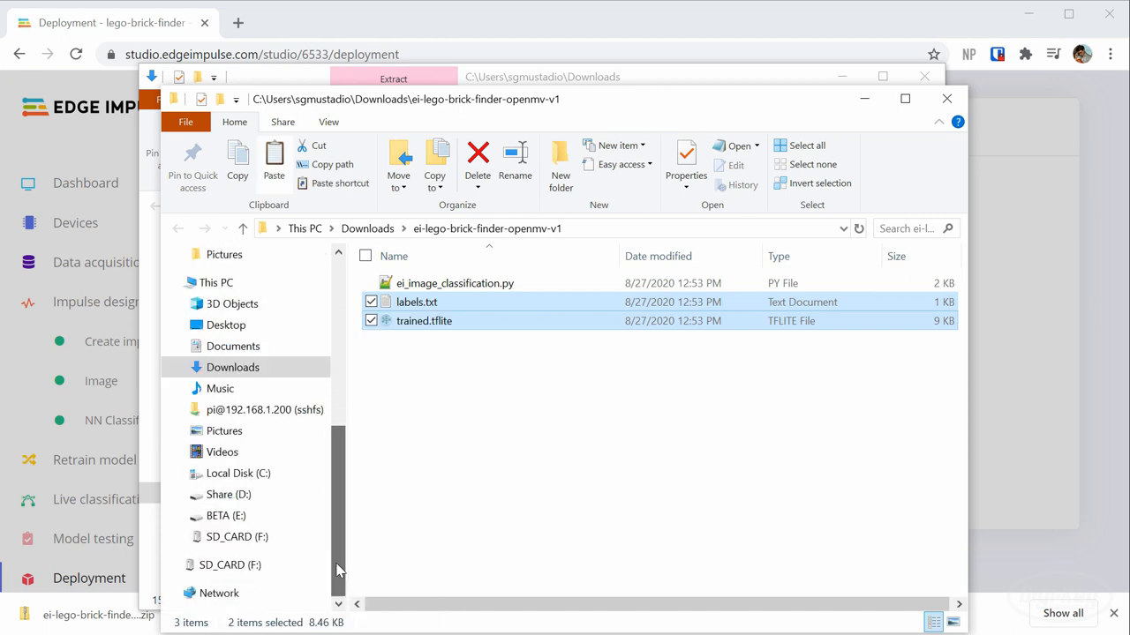
click(234, 537)
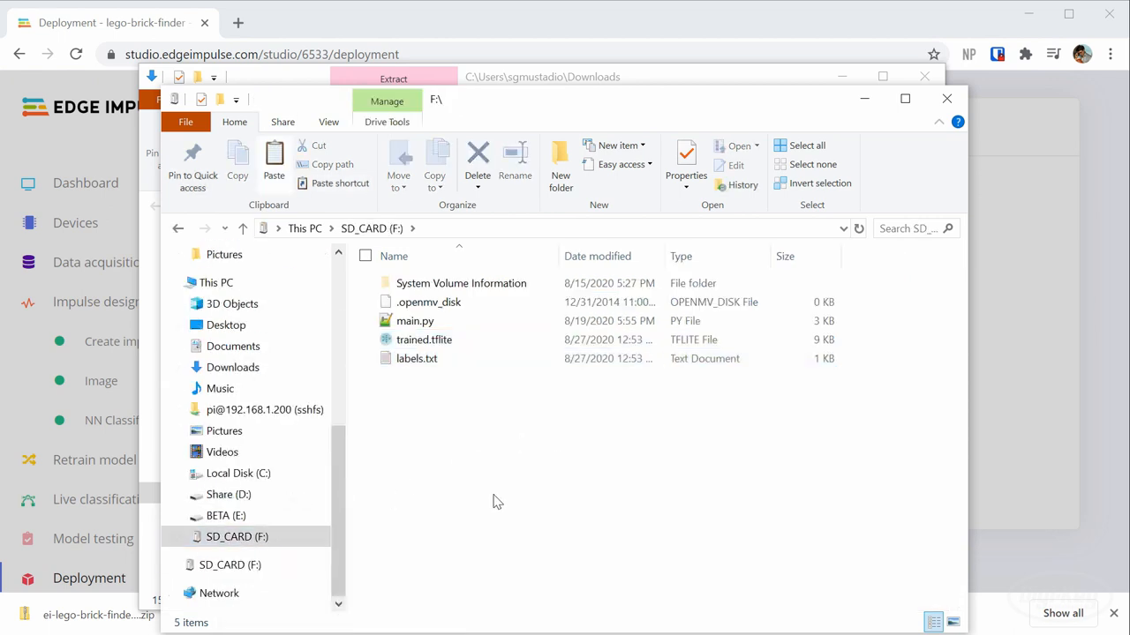
click(414, 320)
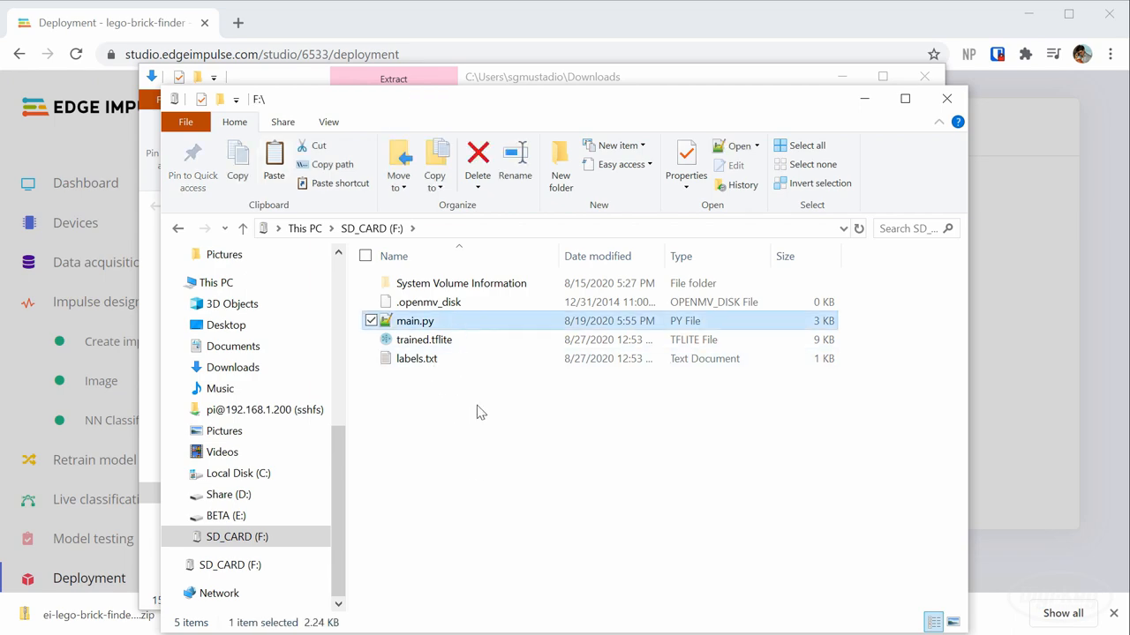
mouse_move(485, 423)
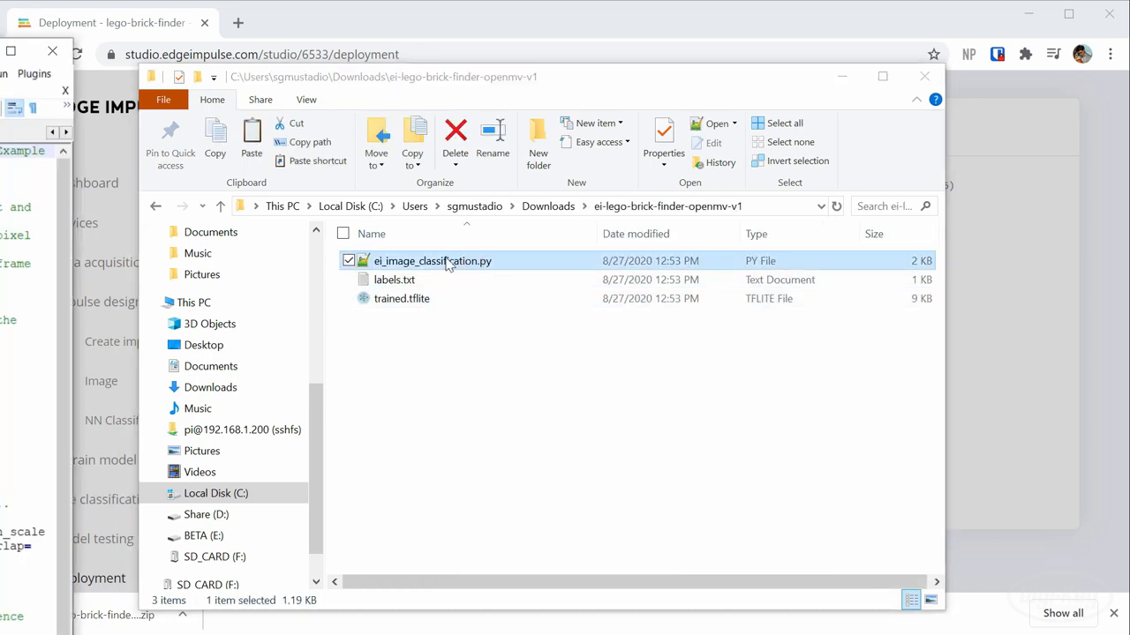
double_click(434, 260)
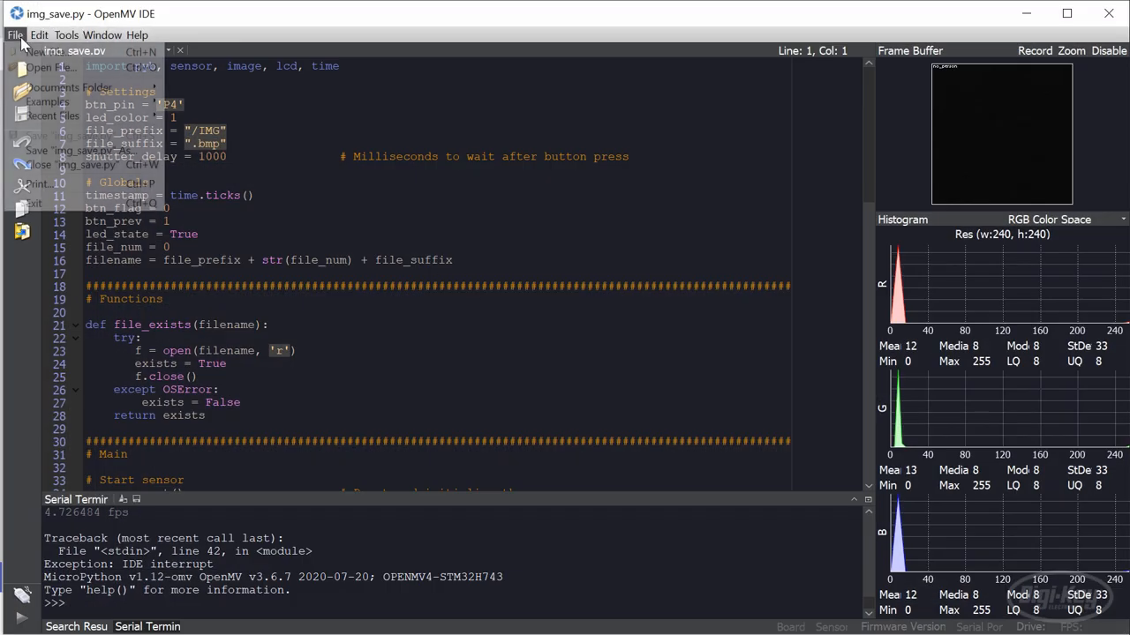
Open lego_finder.py through File > Open File
click(42, 60)
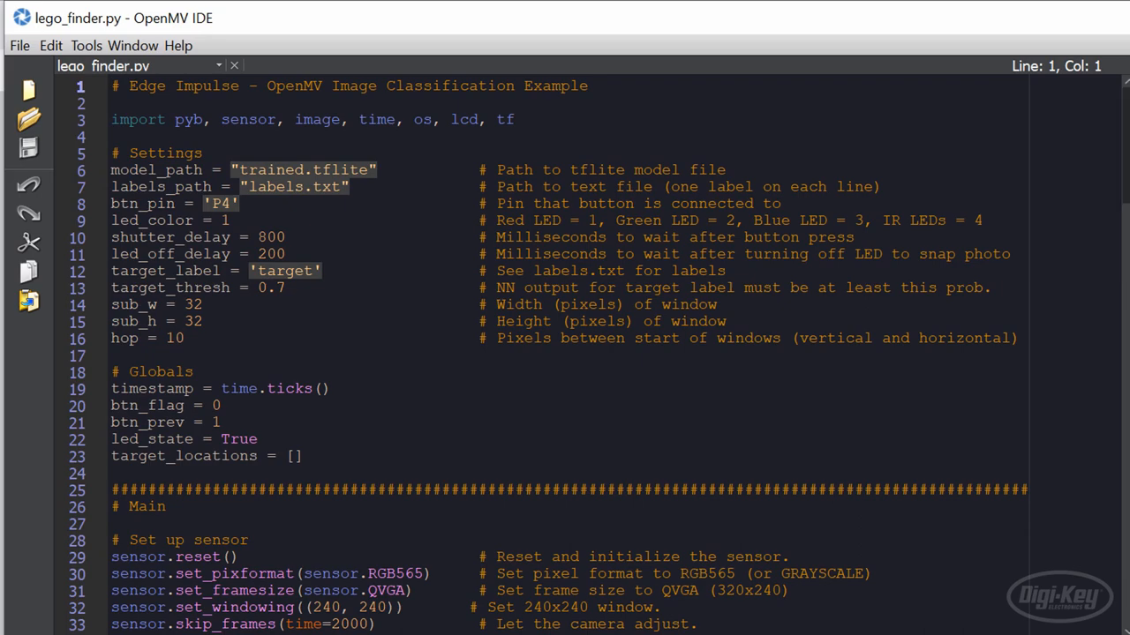
scroll(down, 3)
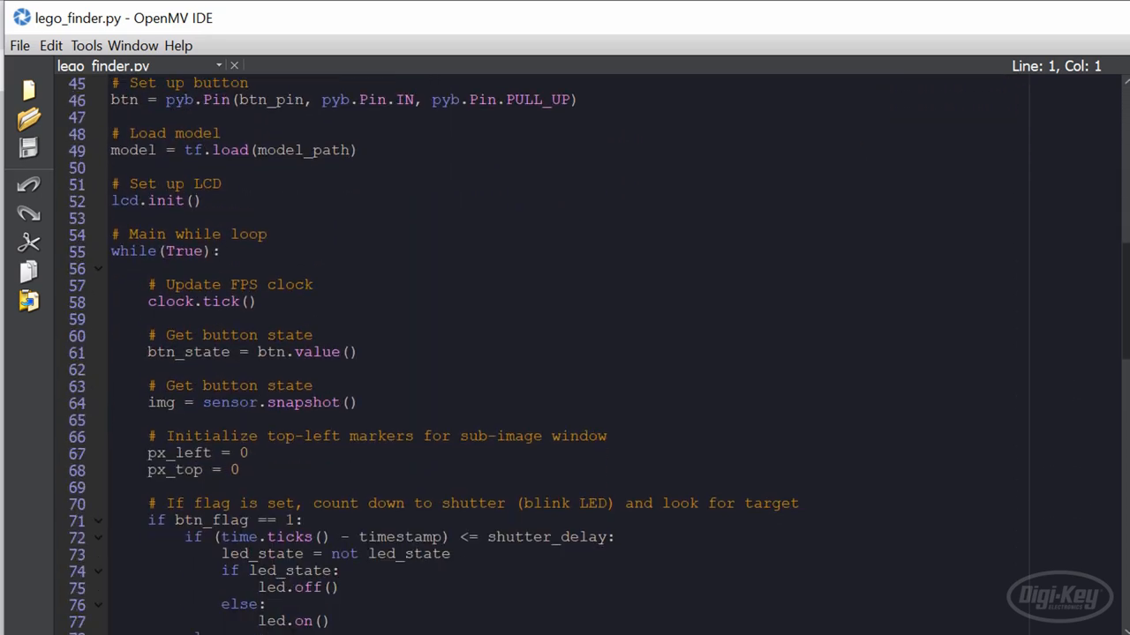
scroll(down, 3)
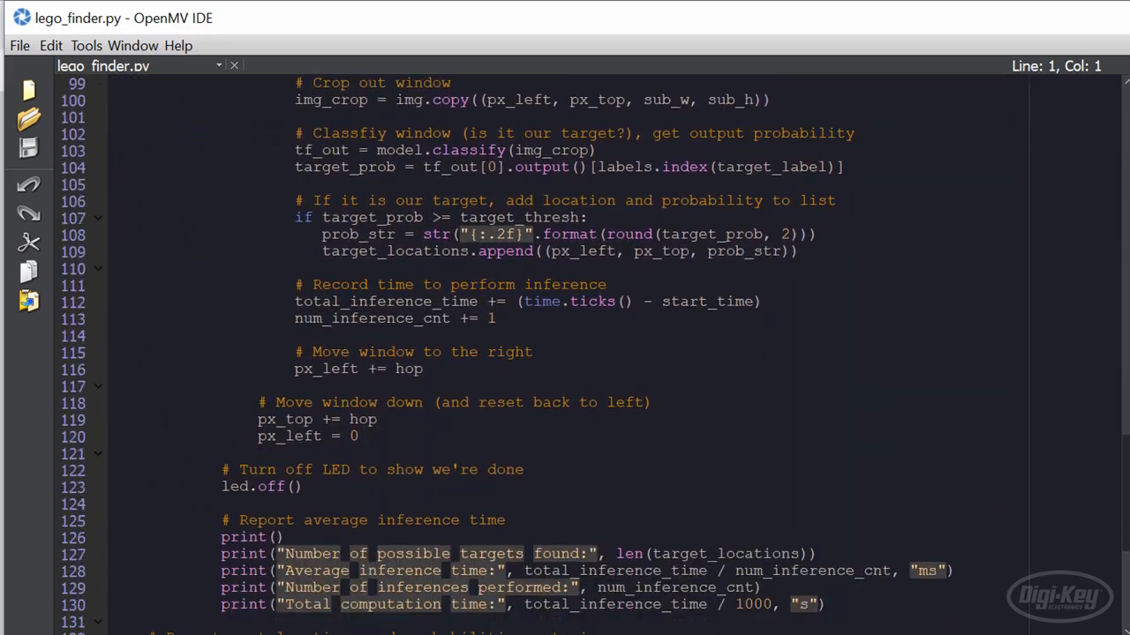
scroll(down, 3)
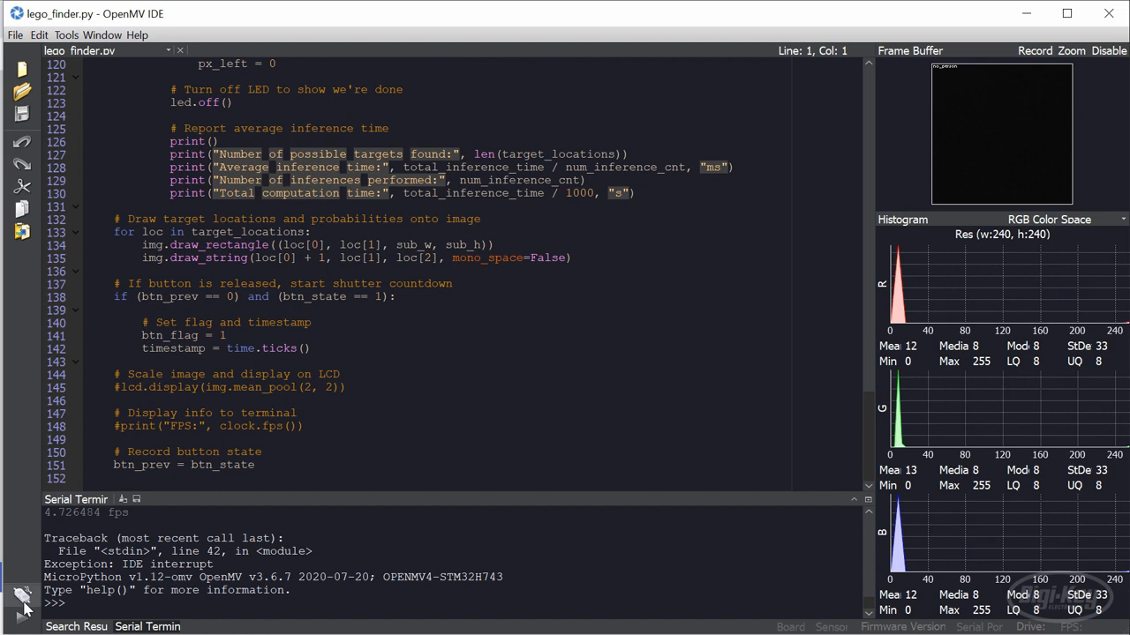
Connect the camera and run lego_finder.py, detecting 3 targets at about 23 ms each
click(31, 588)
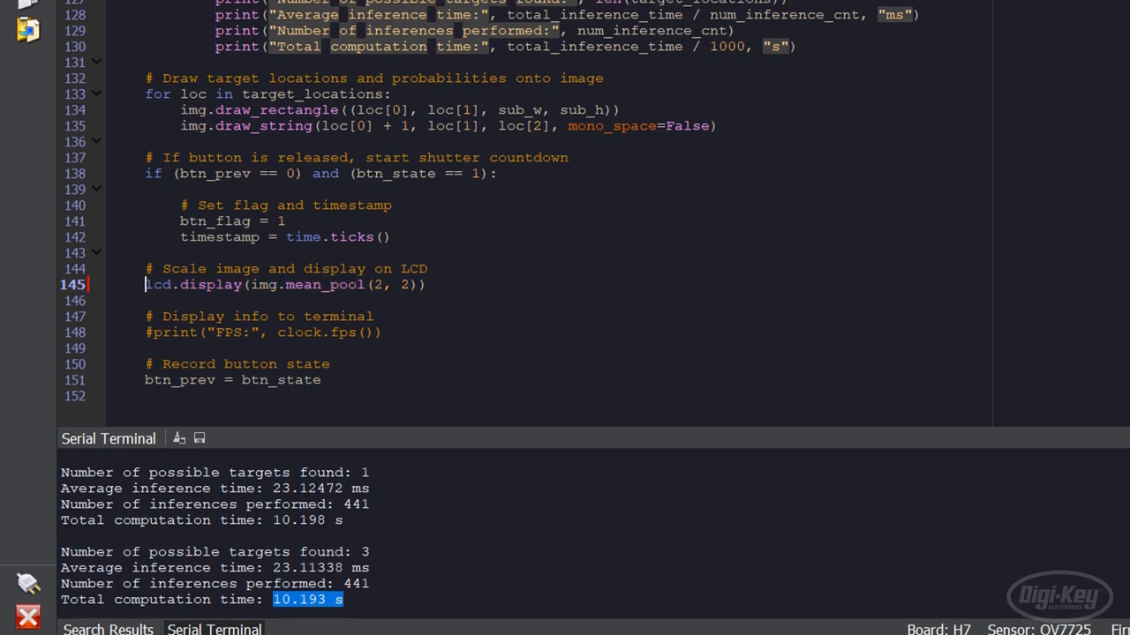
click(94, 46)
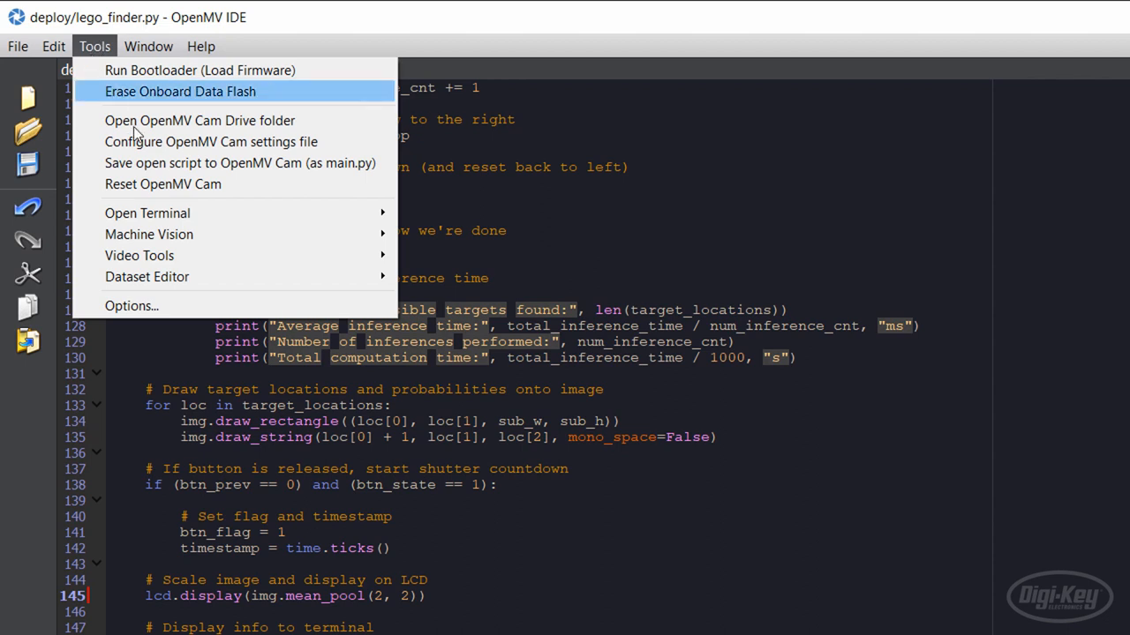